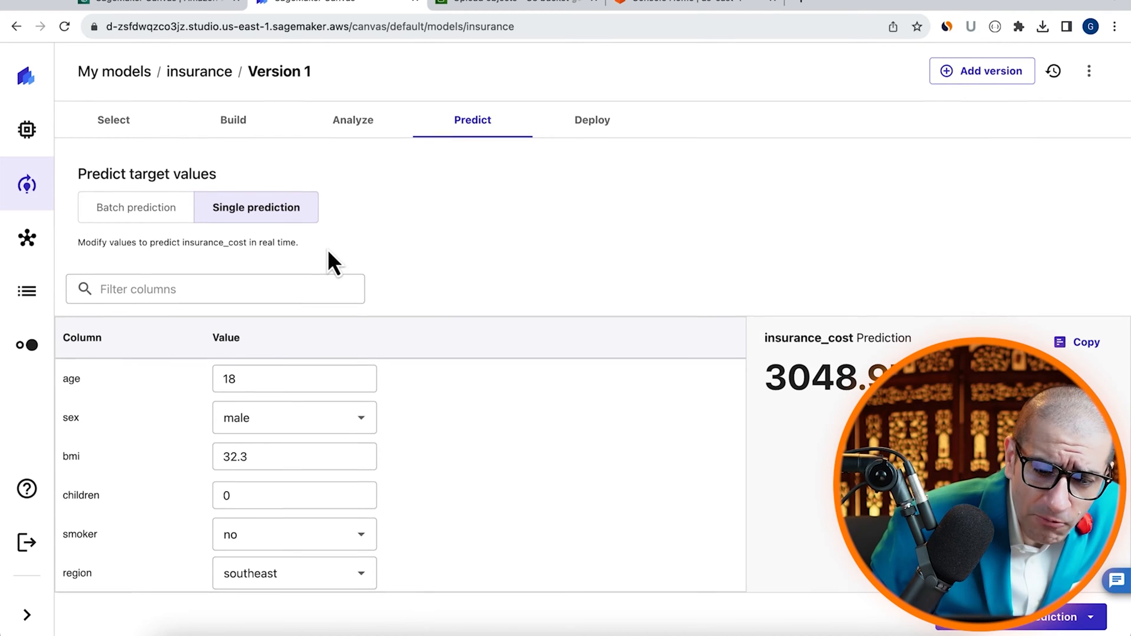
# Enter 50 for the insurance single prediction and choose a different region value.
pyautogui.write('50')
pyautogui.write('2')
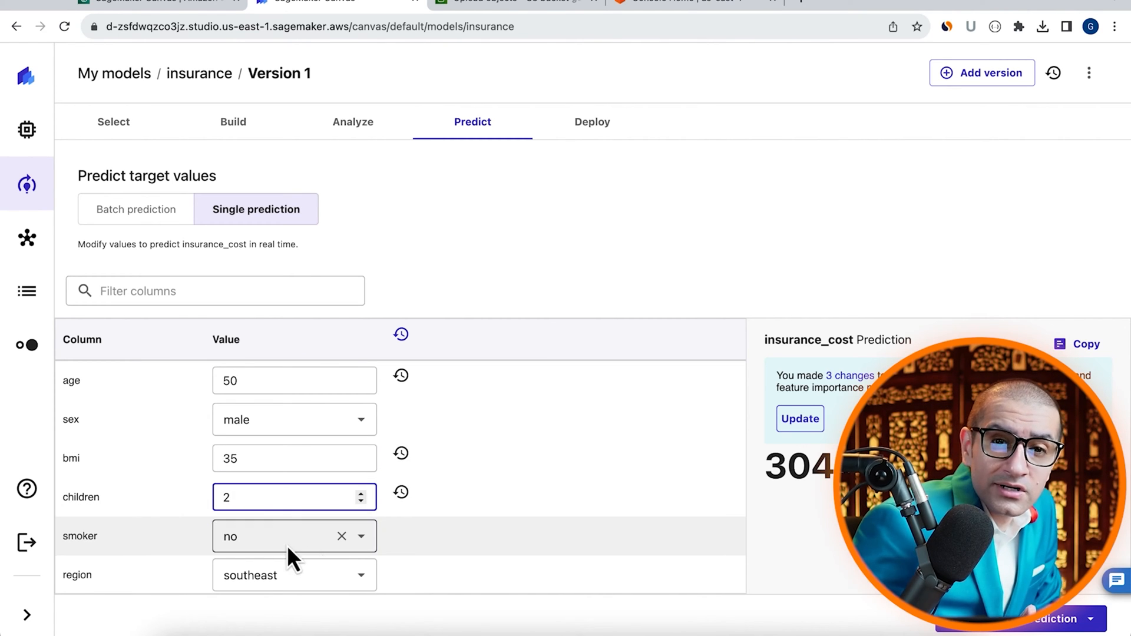
pyautogui.click(295, 575)
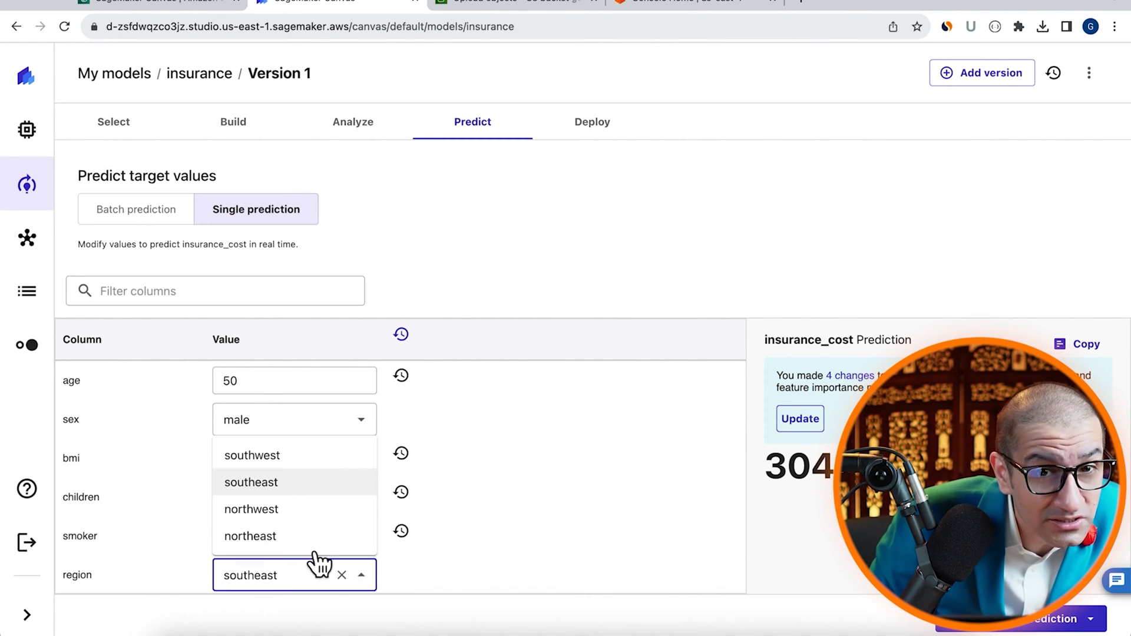
pyautogui.click(249, 536)
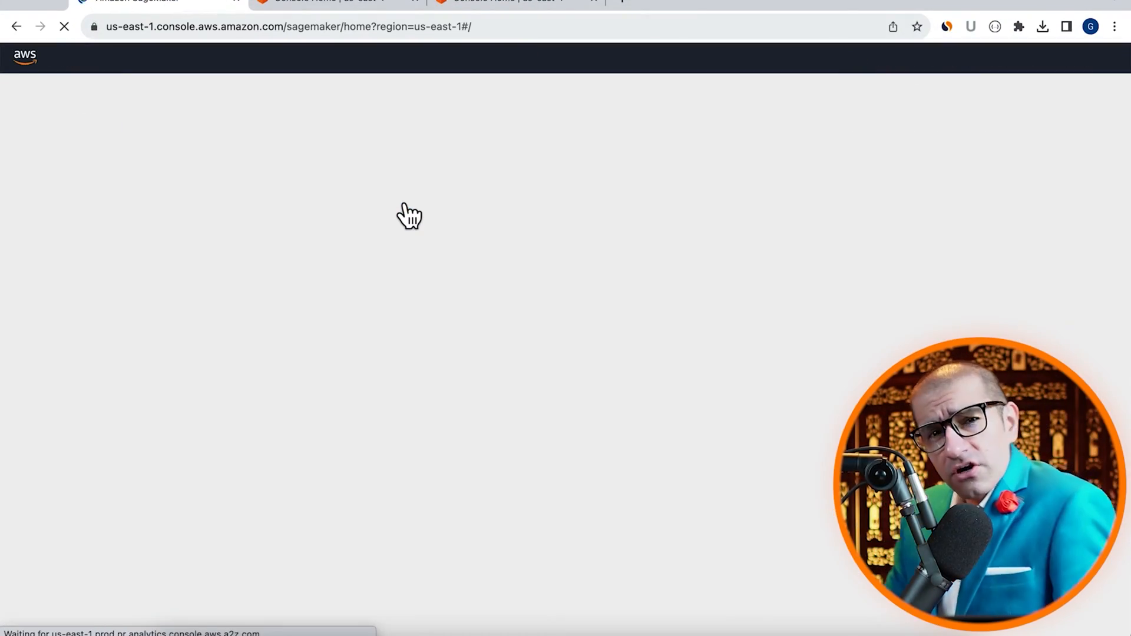
# Open SageMaker Canvas from the Canvas landing page using the default user profile.
pyautogui.click(40, 211)
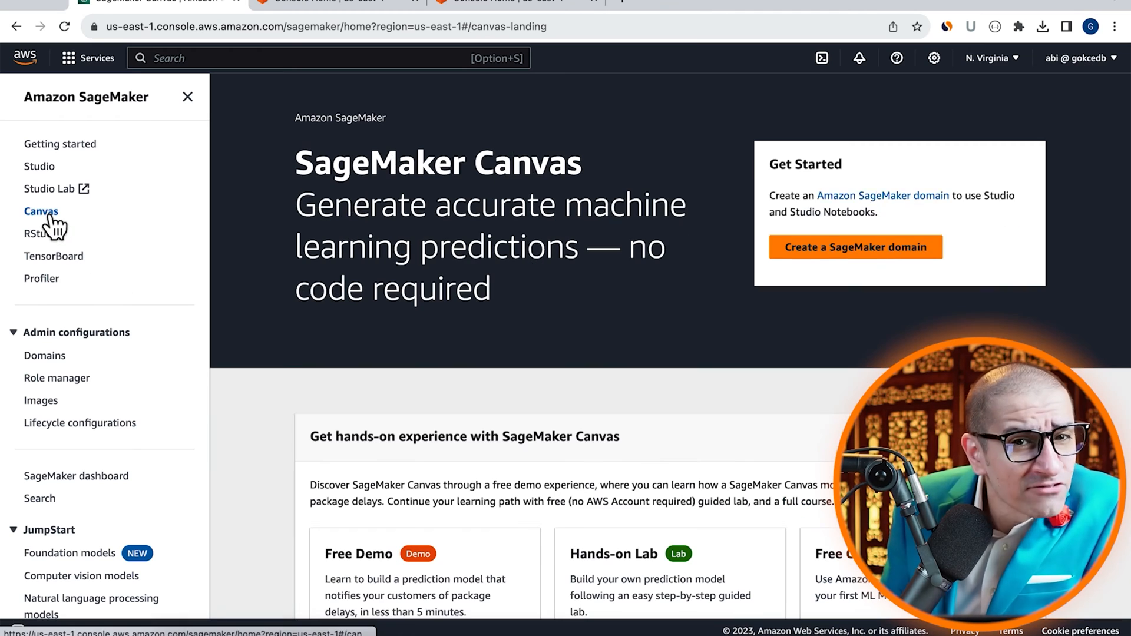
pyautogui.click(40, 211)
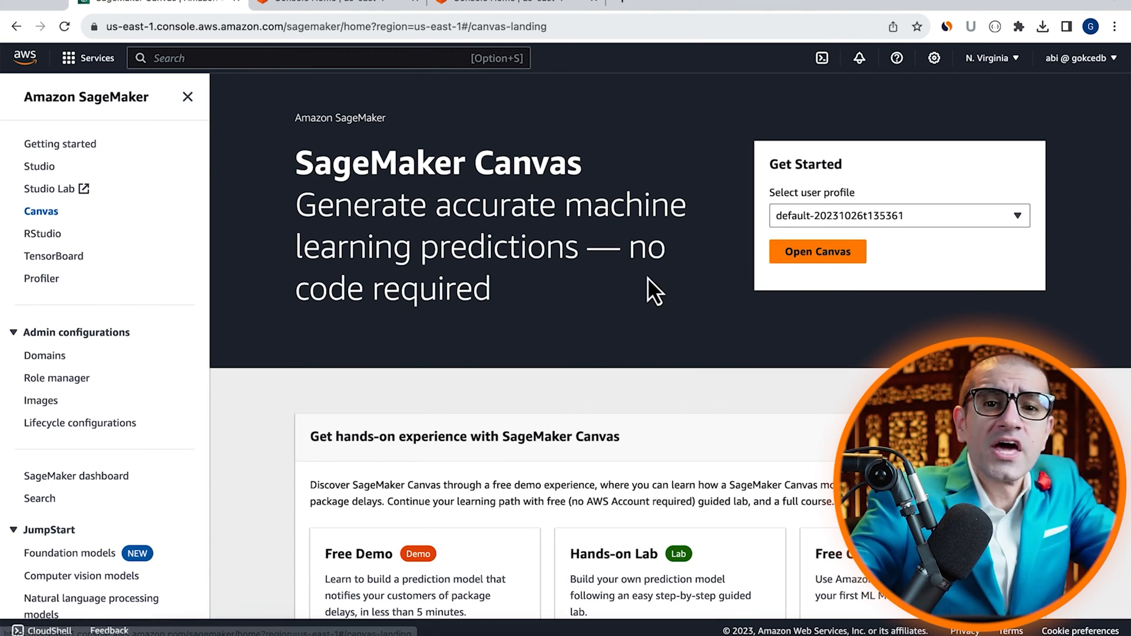
pyautogui.click(817, 251)
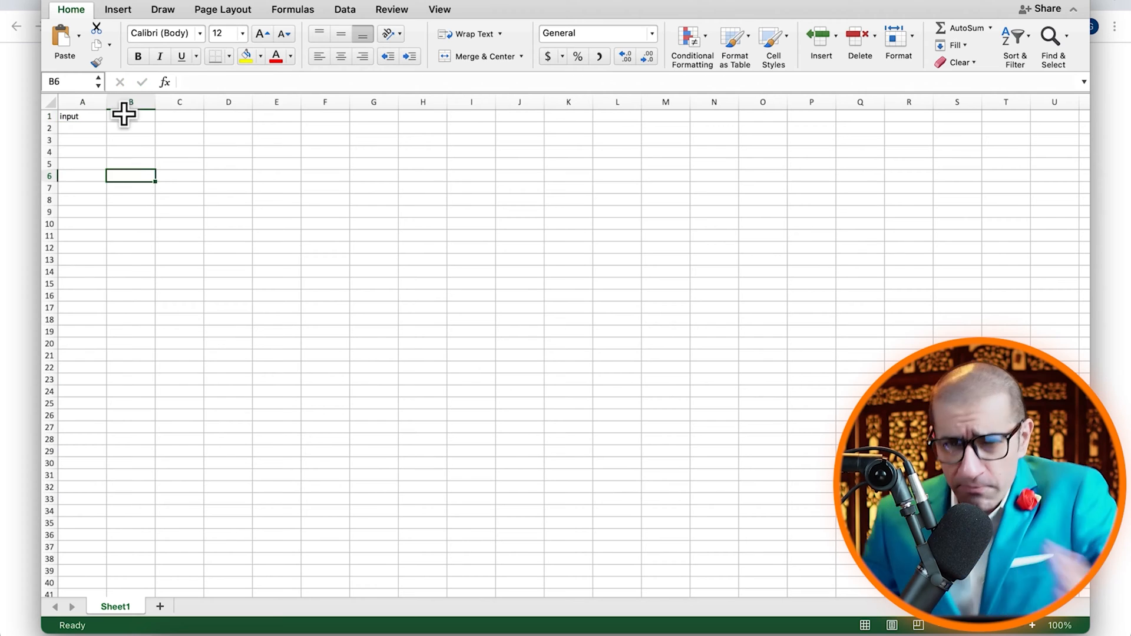
# Add the output header and fill column A with =RANDBETWEEN(1,100).
pyautogui.write('output')
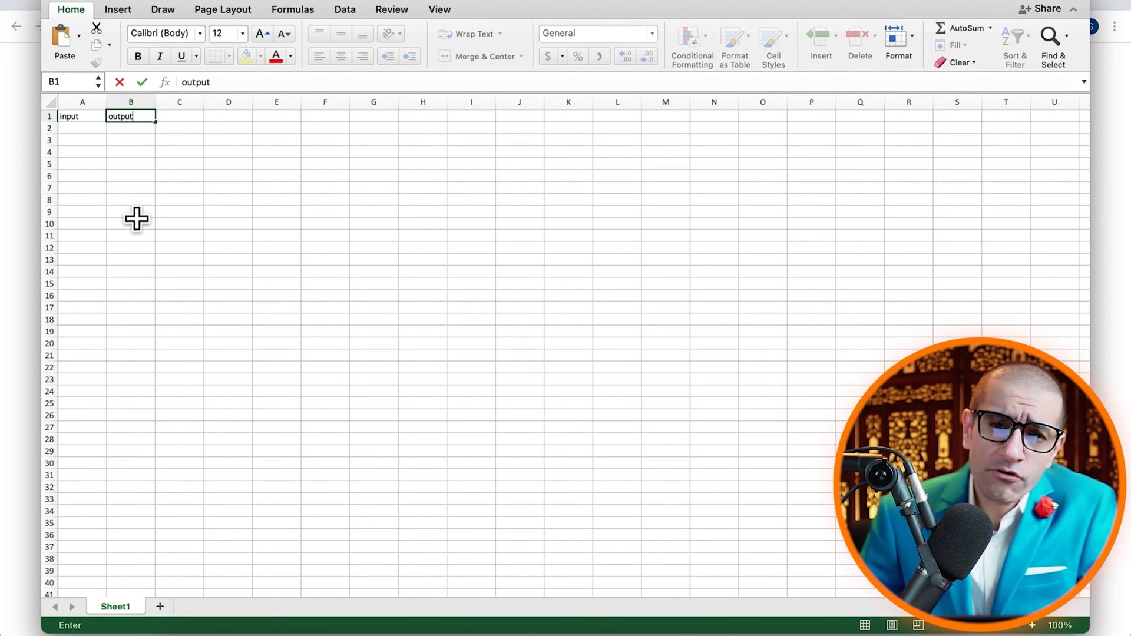
pyautogui.write('=RANDBETWEEN(1,100')
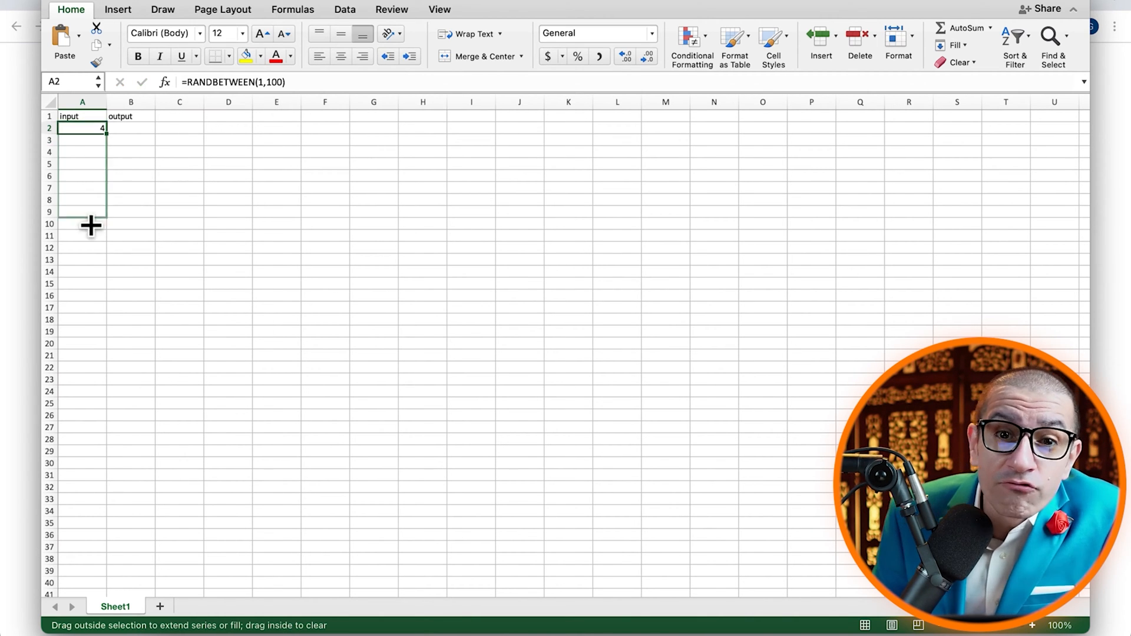
pyautogui.moveTo(90, 225); pyautogui.dragTo(94, 374)
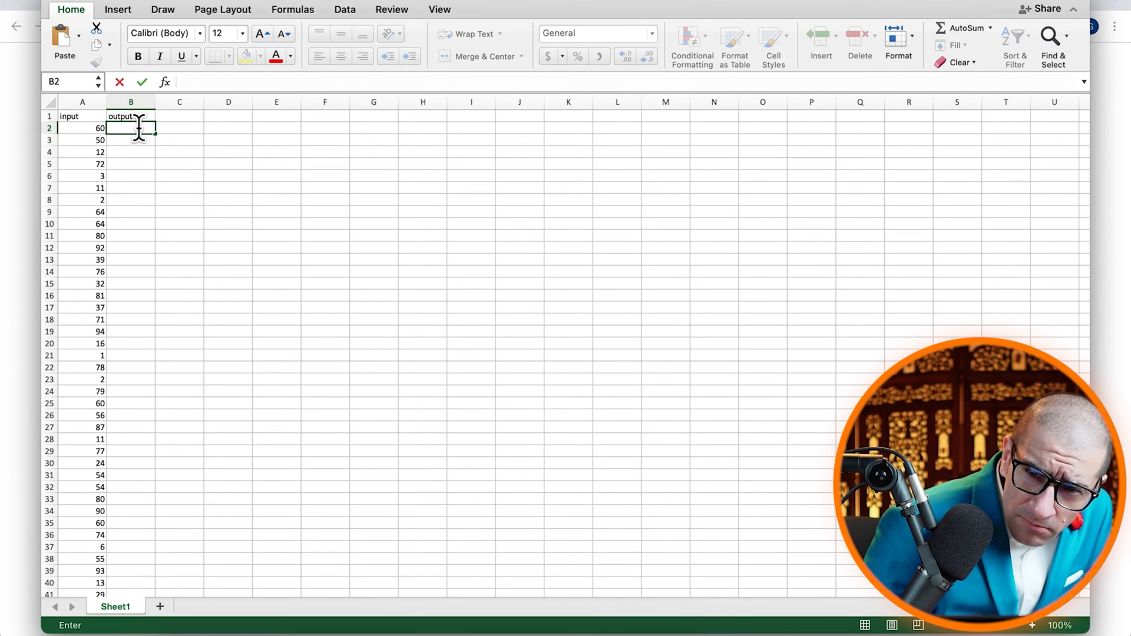
# Fill column B with =A2*5 and save the sheet as my_data.csv.
pyautogui.write('=A2*5')
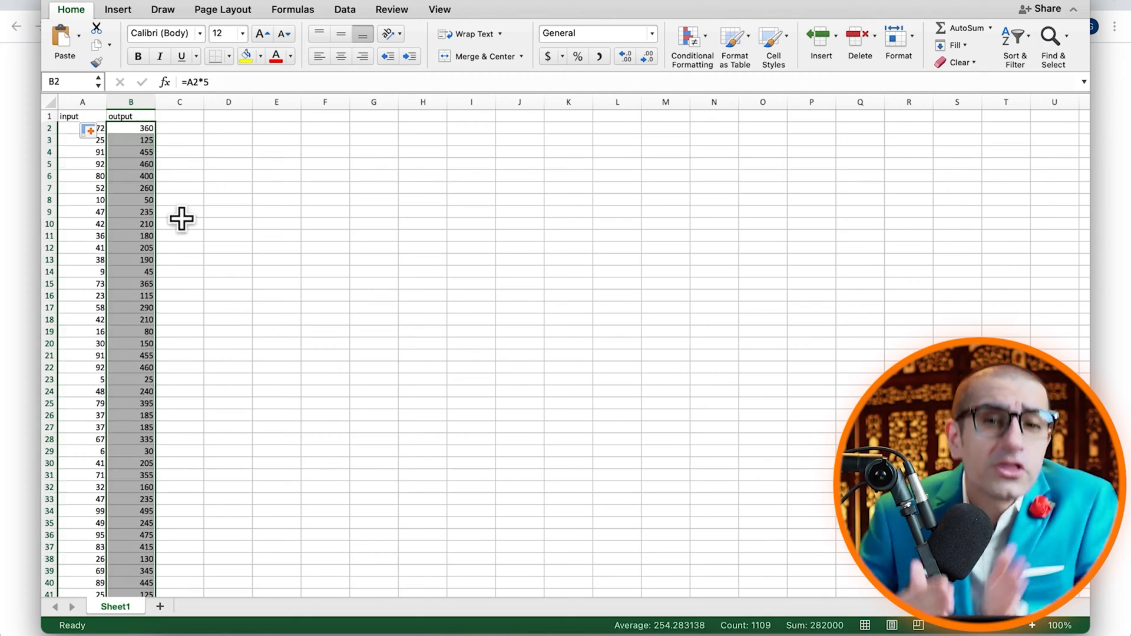
pyautogui.scroll(-3)
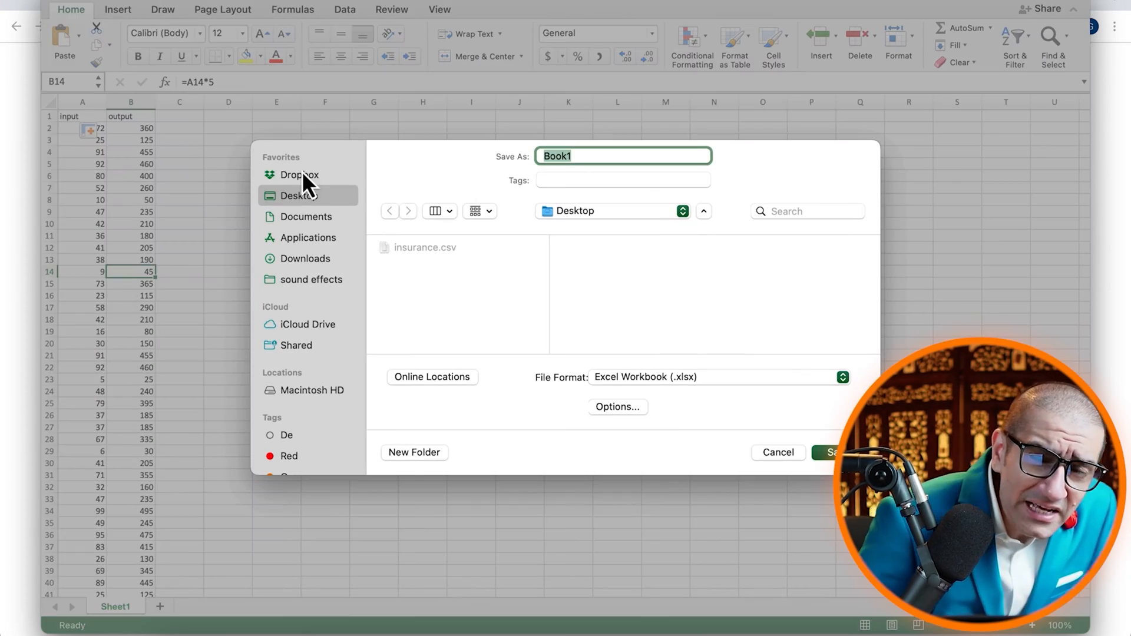
pyautogui.write('my')
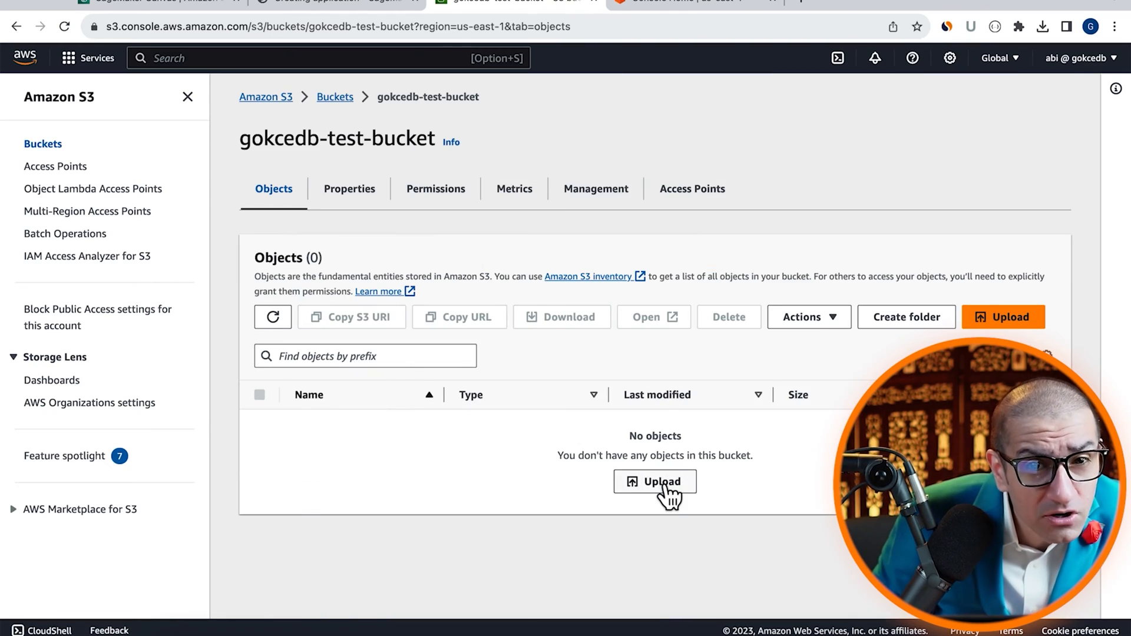
# Upload my_data.csv from the Desktop to the test bucket.
pyautogui.click(655, 481)
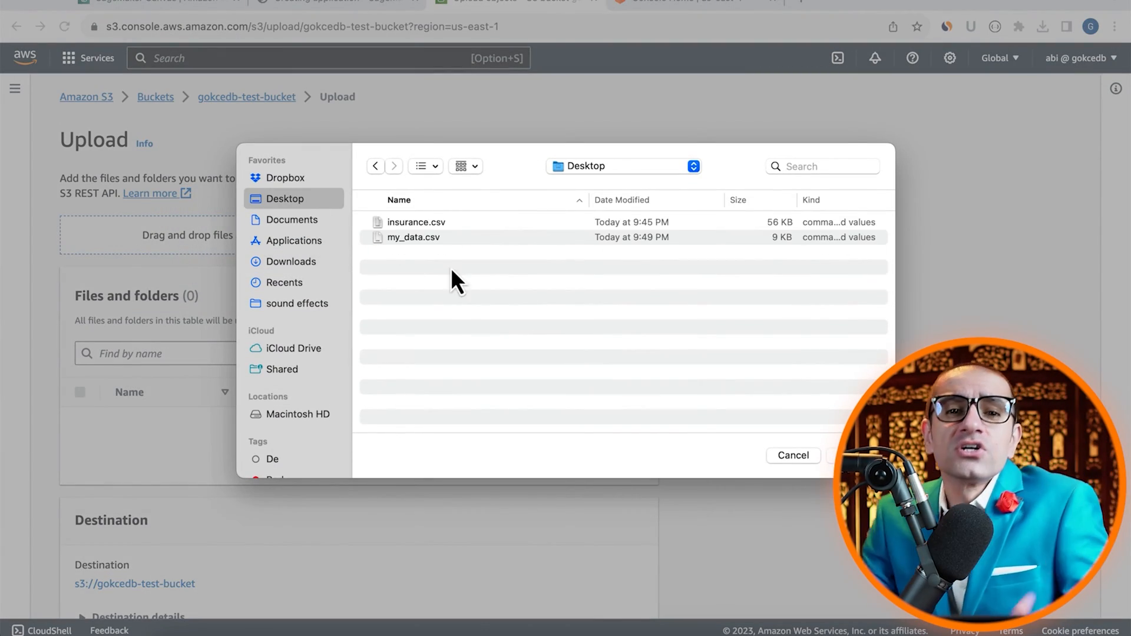
pyautogui.doubleClick(414, 237)
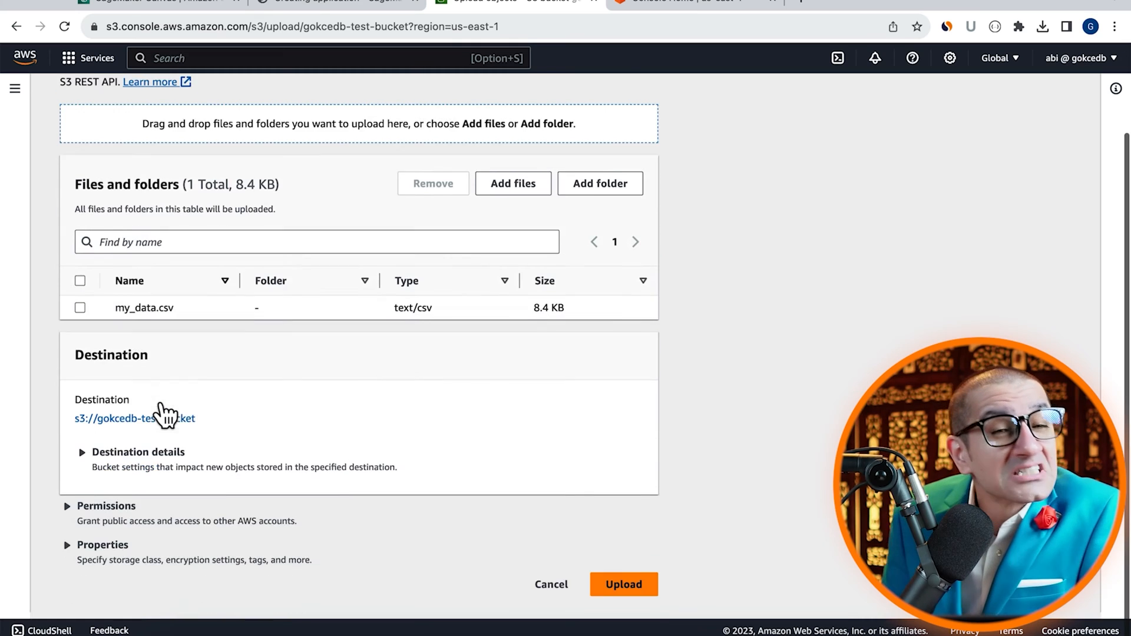
pyautogui.click(623, 585)
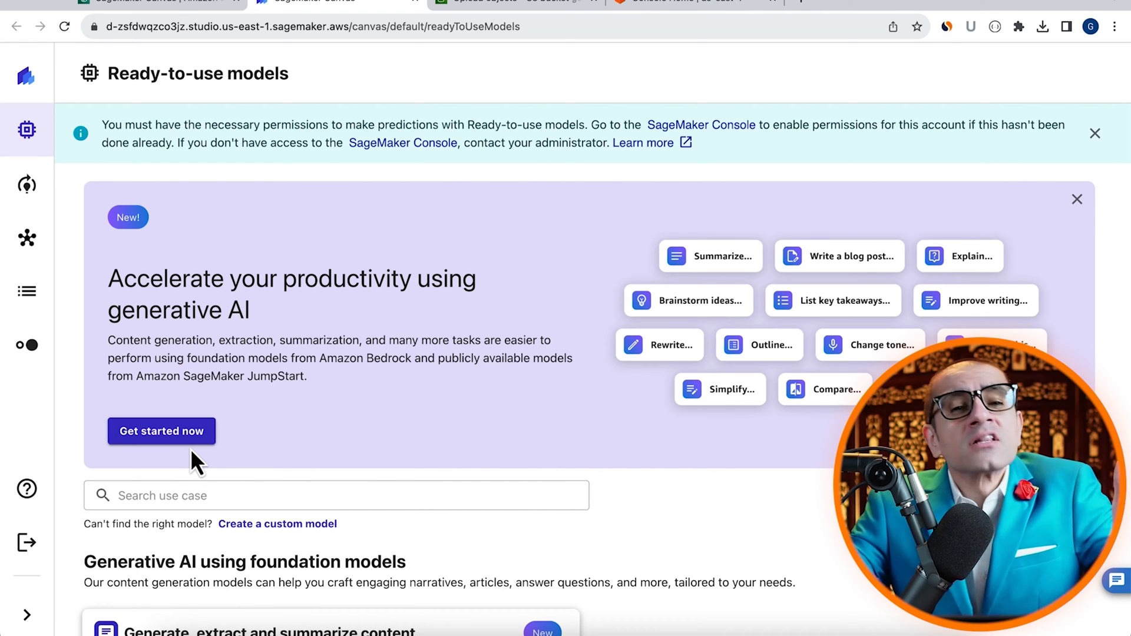
pyautogui.moveTo(24, 291)
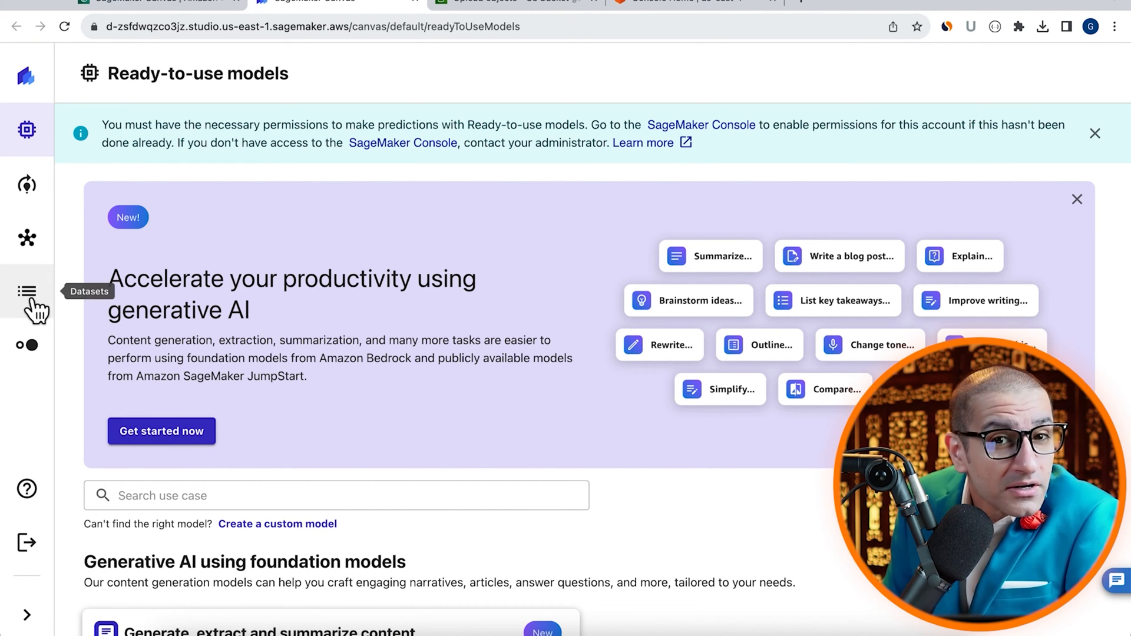
# Create a tabular dataset from my_data.csv and close its input/output preview.
pyautogui.click(24, 292)
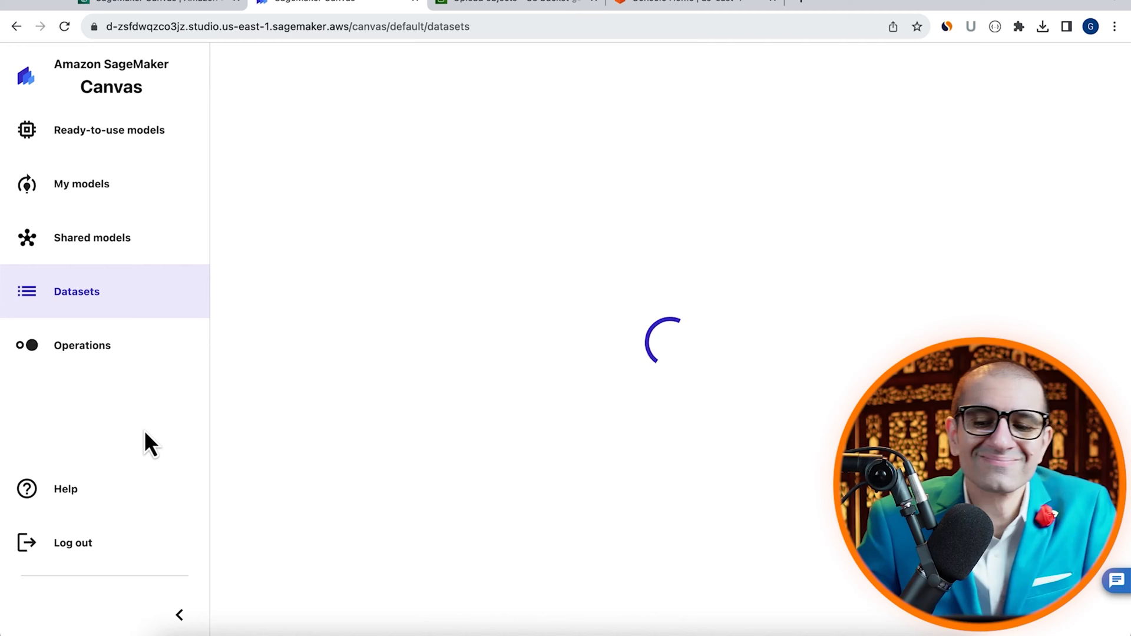
pyautogui.click(1067, 133)
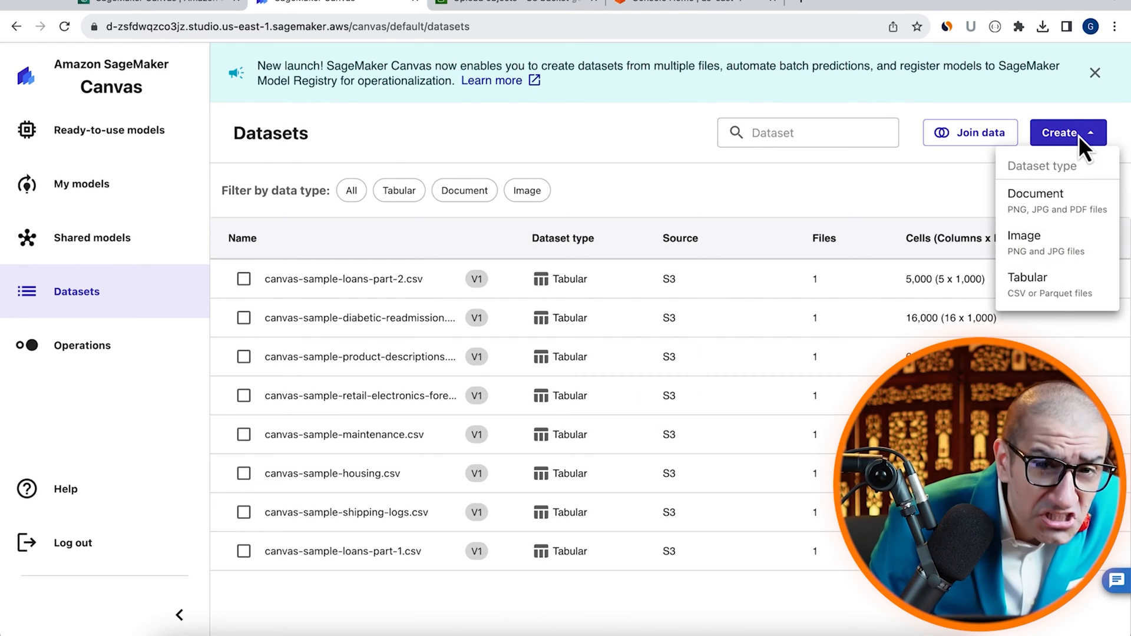
pyautogui.click(1028, 278)
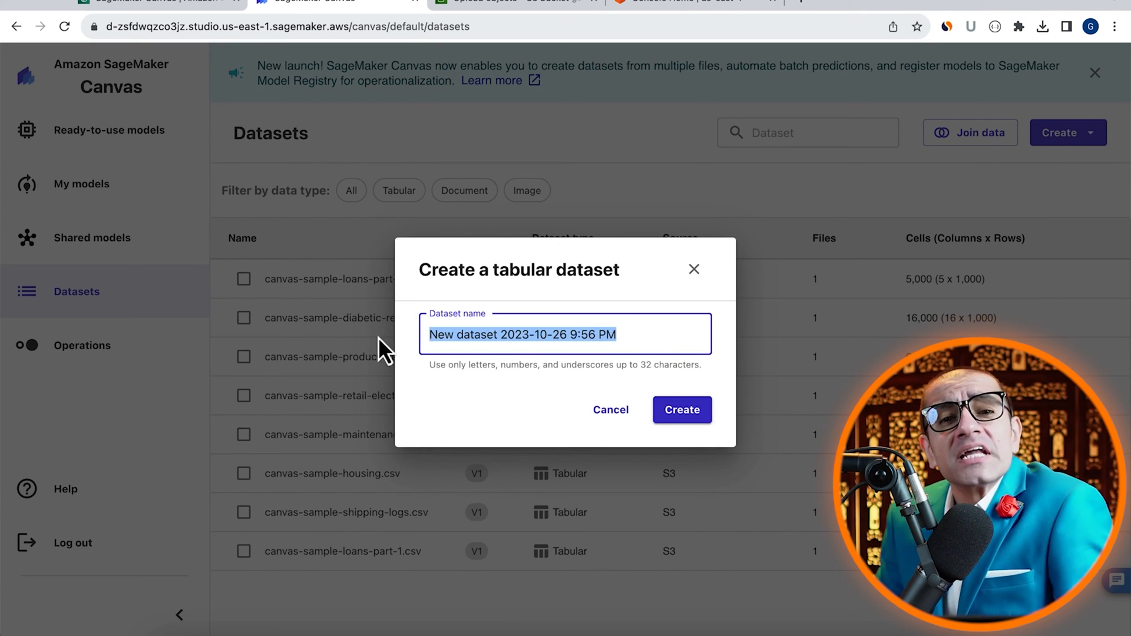
pyautogui.click(682, 410)
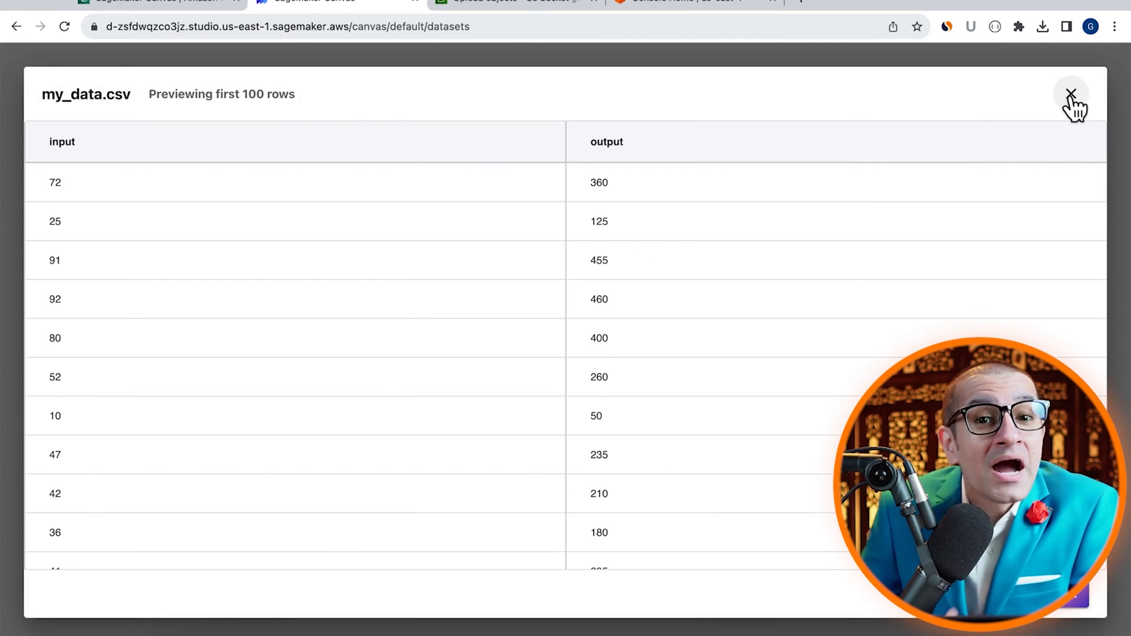
pyautogui.click(1074, 93)
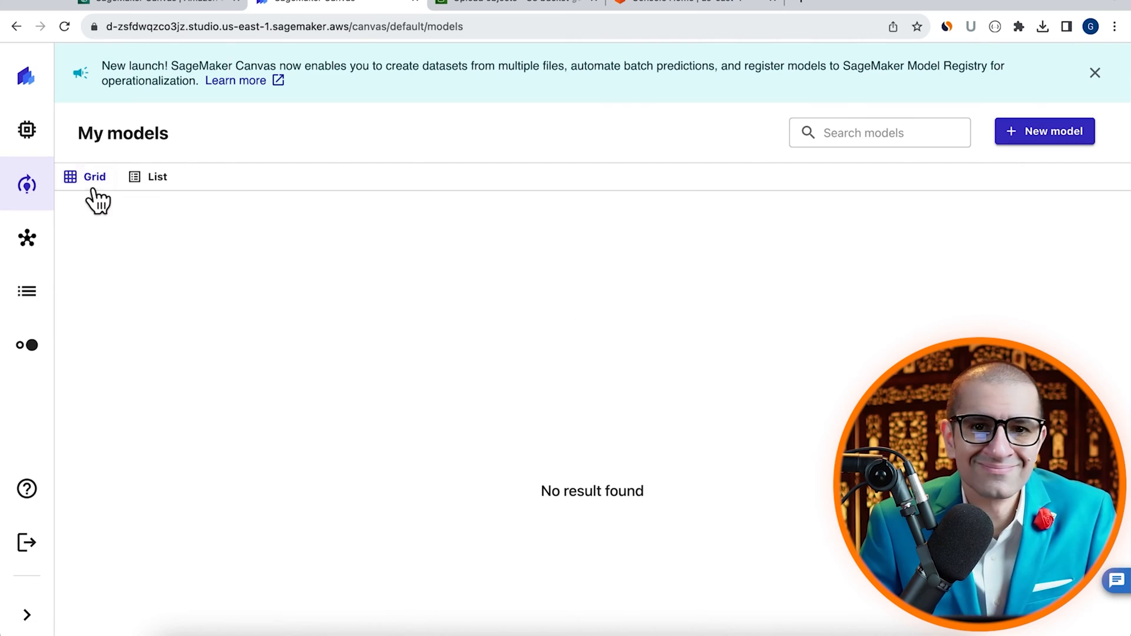
# Create a new predictive model named my_new_model.
pyautogui.click(1045, 131)
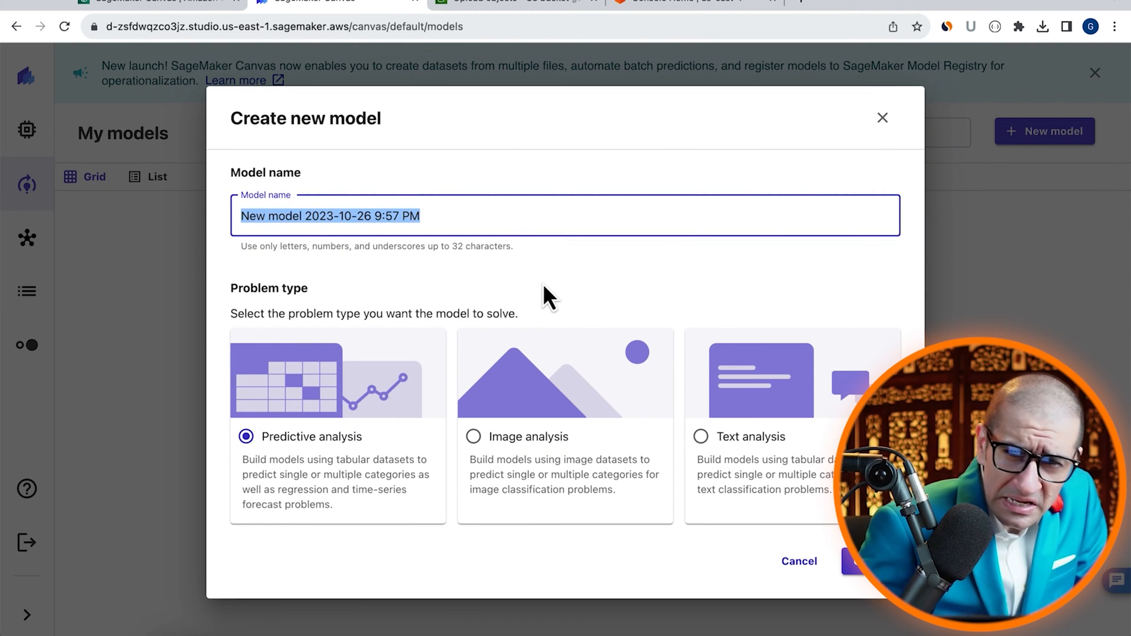
pyautogui.write('My New')
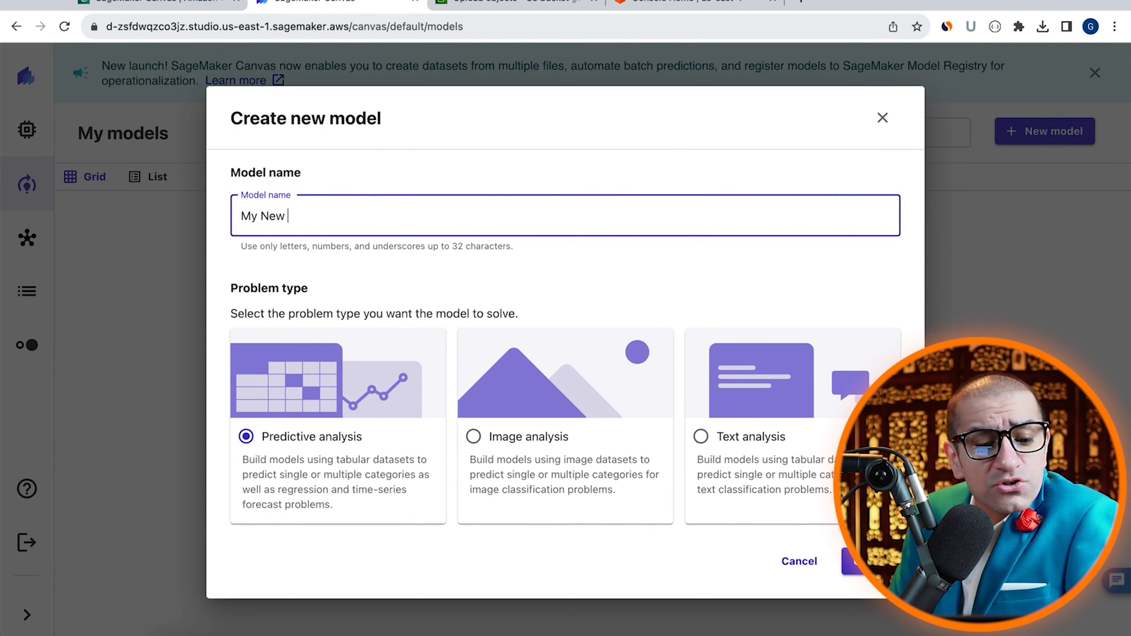
pyautogui.write('my_new_model')
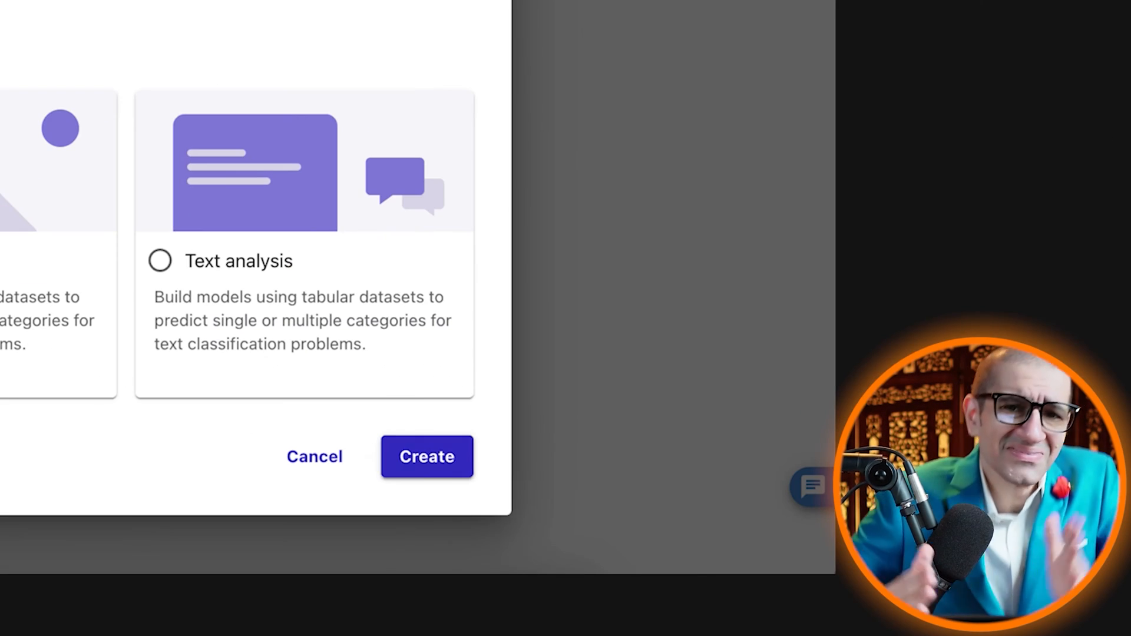
pyautogui.click(427, 457)
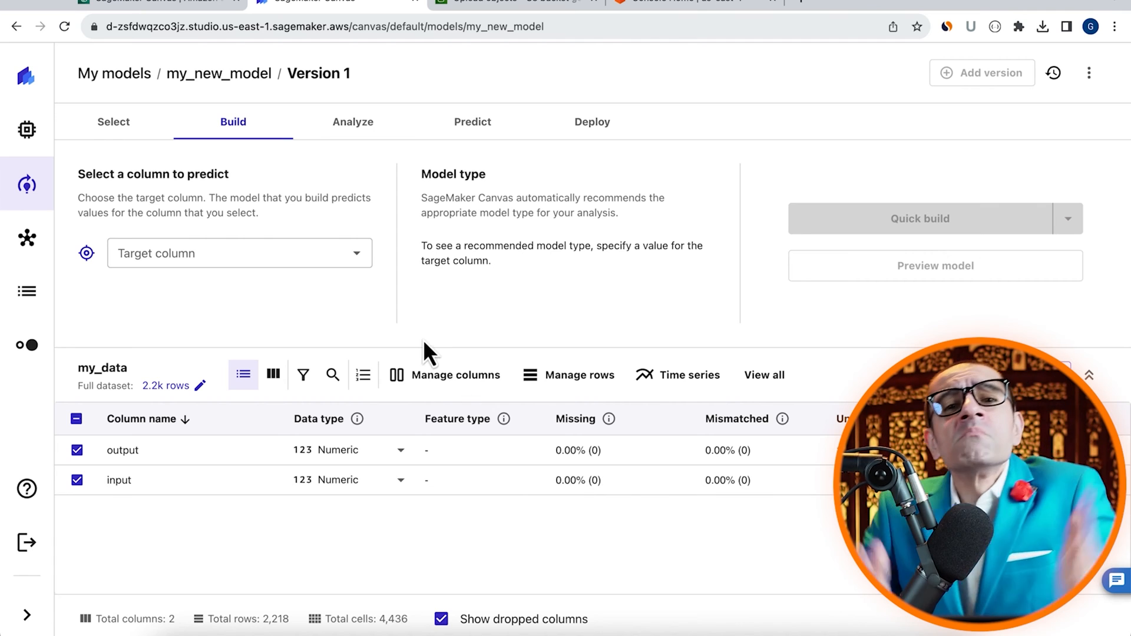
# Set output as the target column and run a quick build of my_new_model.
pyautogui.click(227, 253)
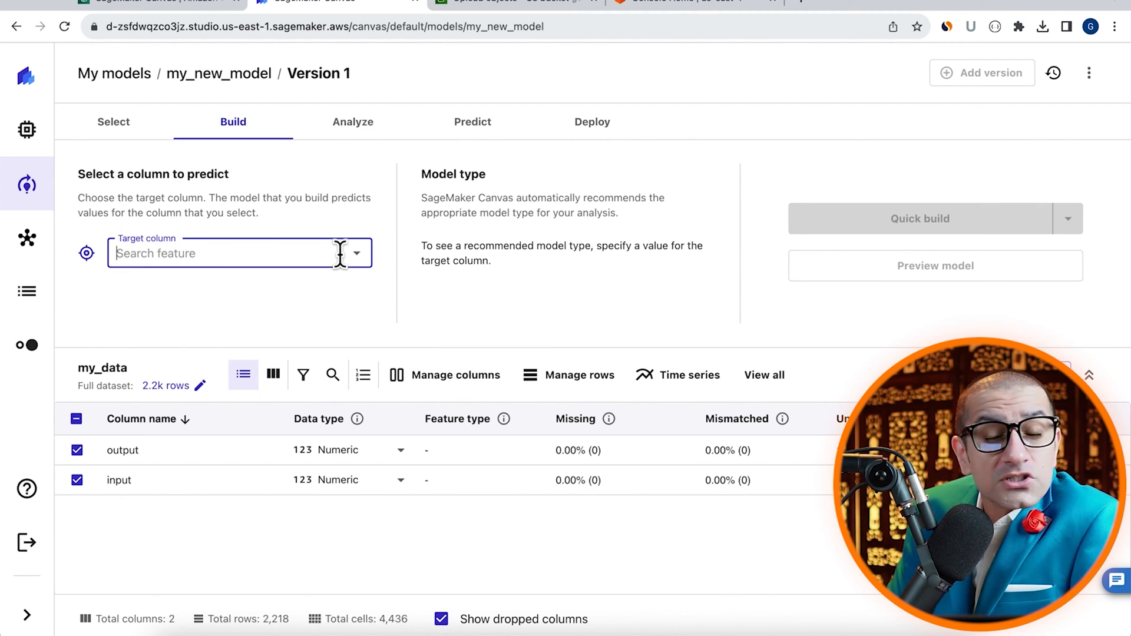
pyautogui.click(238, 253)
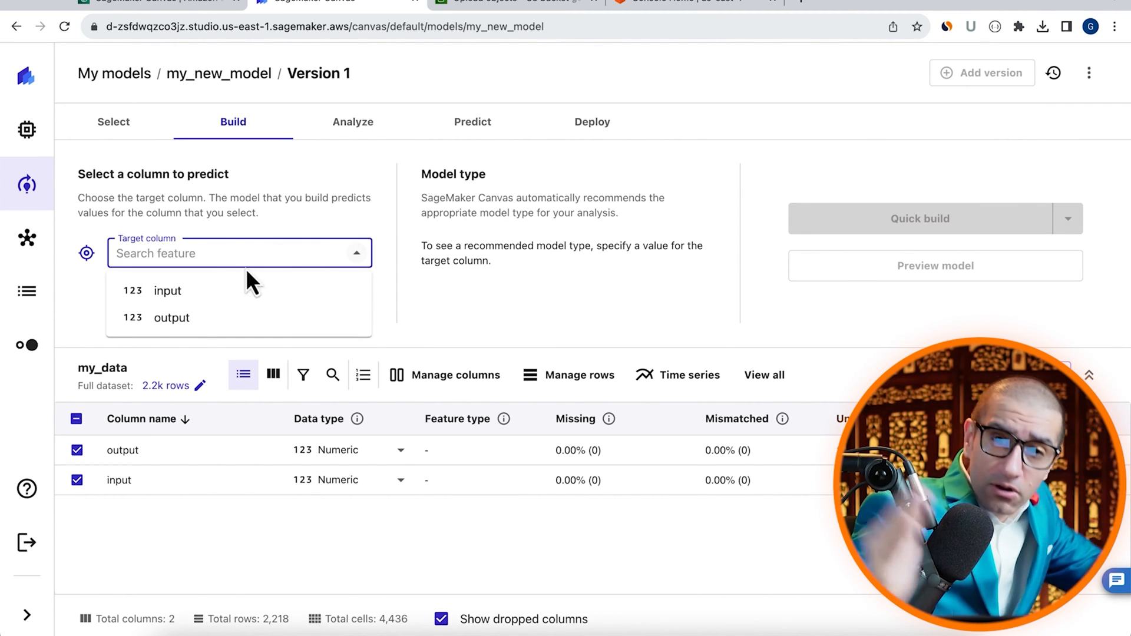
pyautogui.click(172, 317)
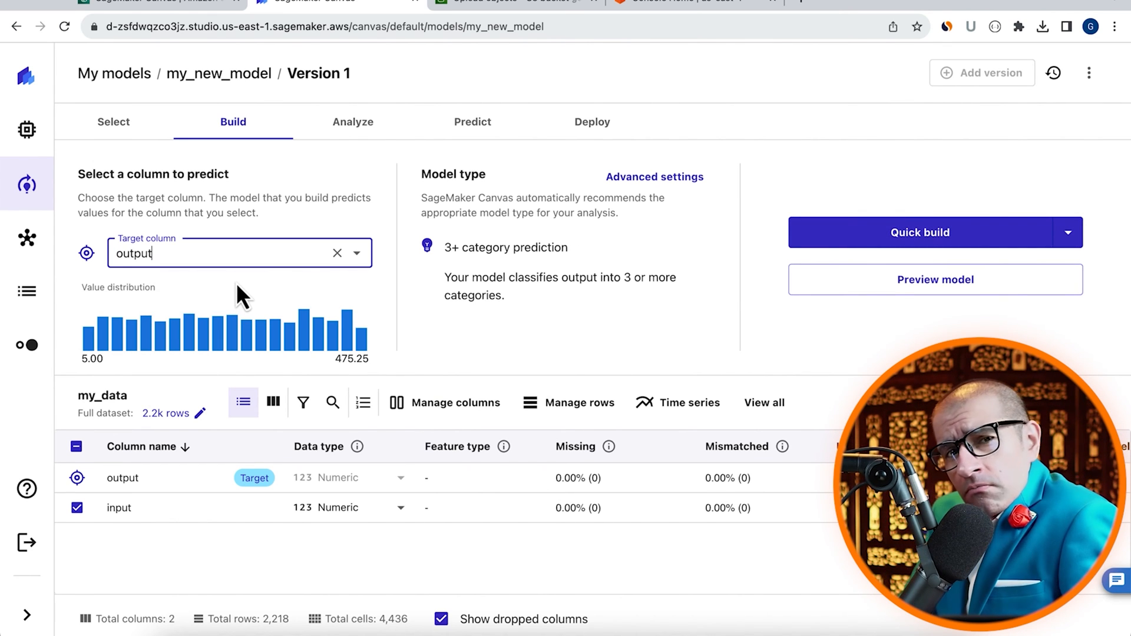
pyautogui.moveTo(941, 250)
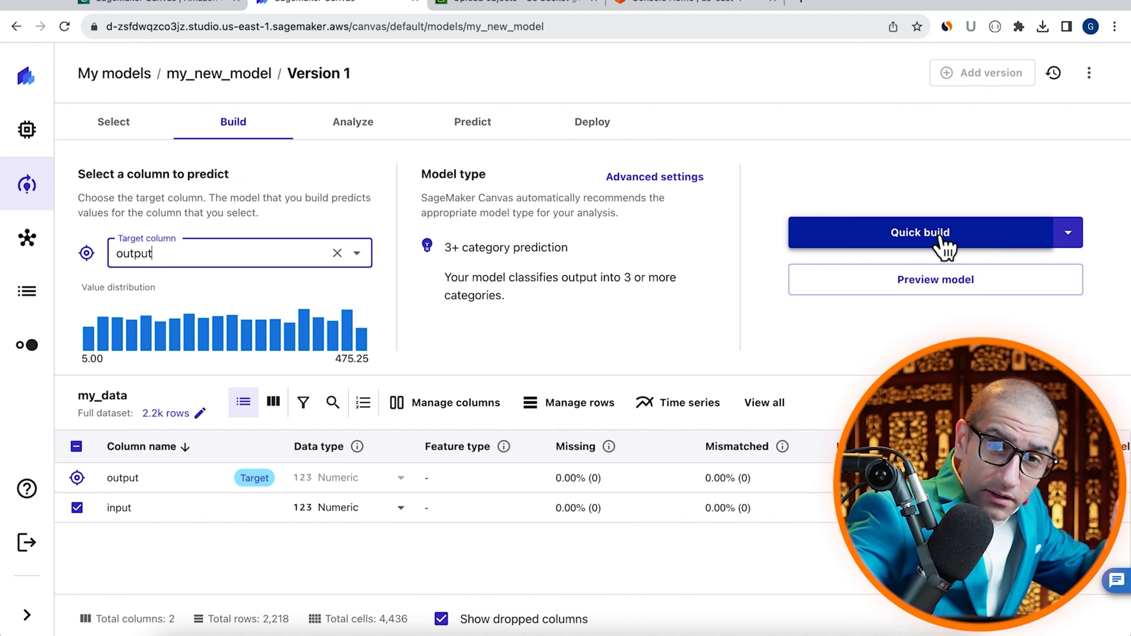
pyautogui.click(921, 233)
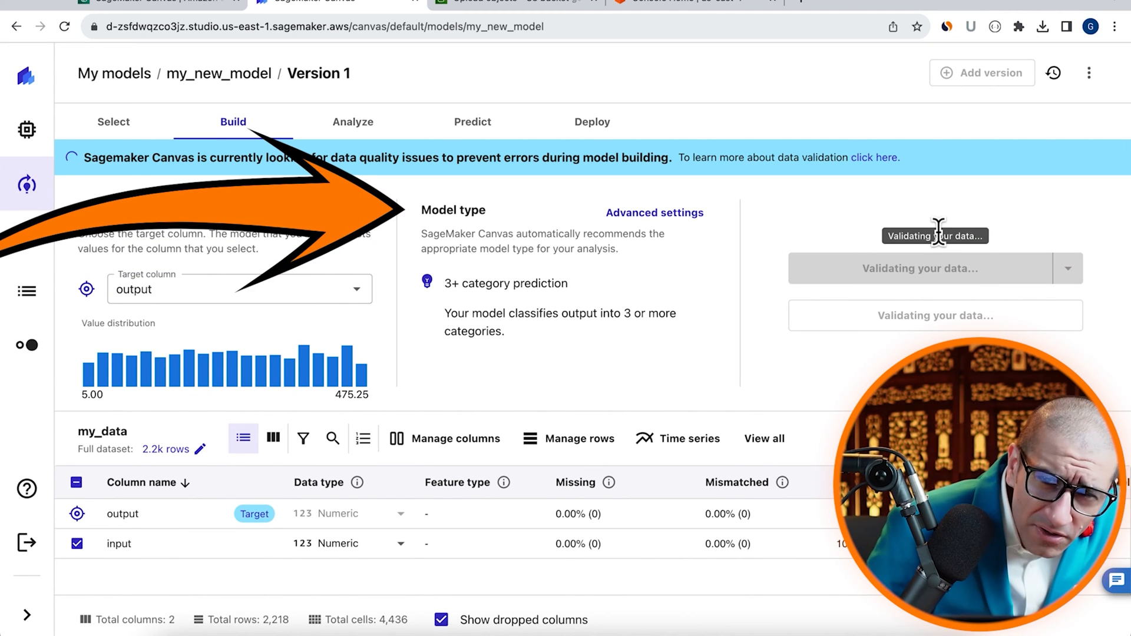
pyautogui.click(352, 122)
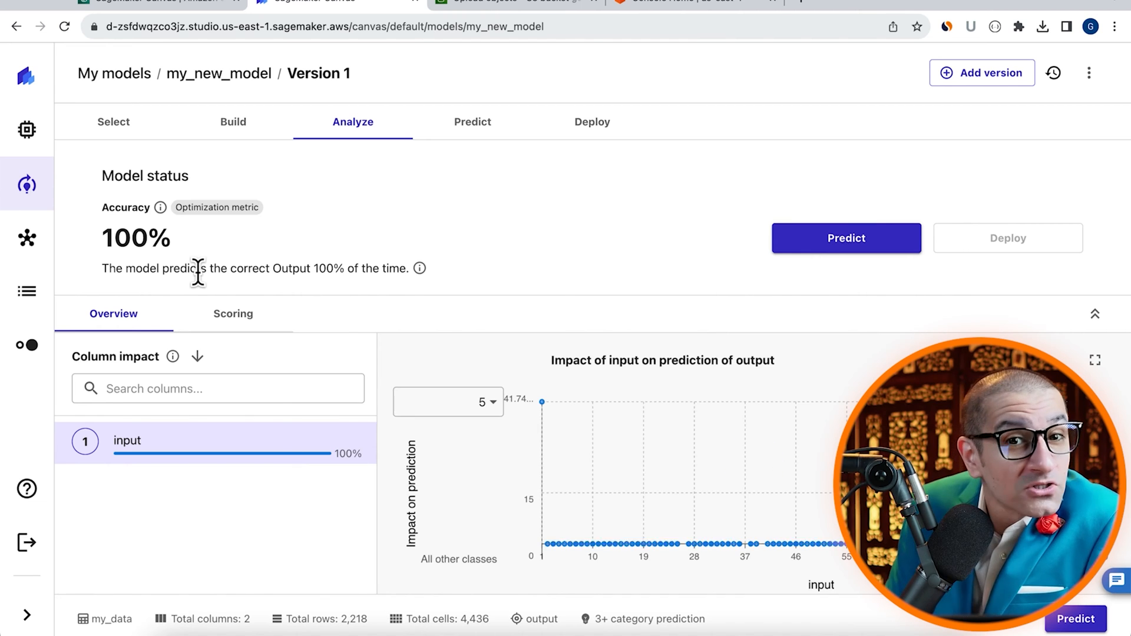
pyautogui.moveTo(332, 295)
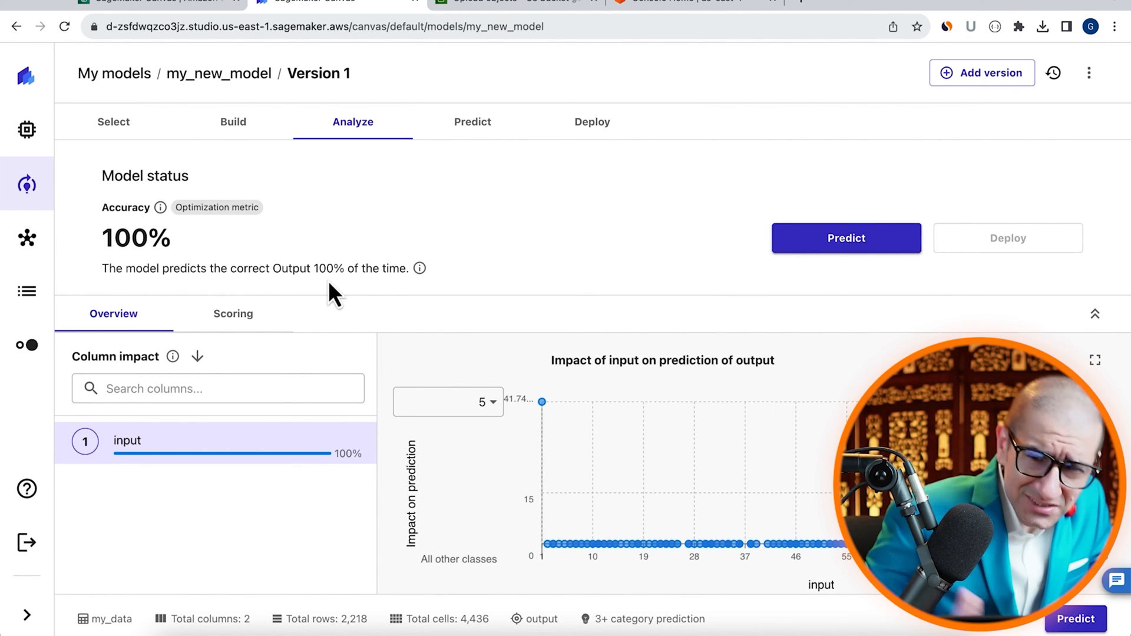
pyautogui.moveTo(367, 312)
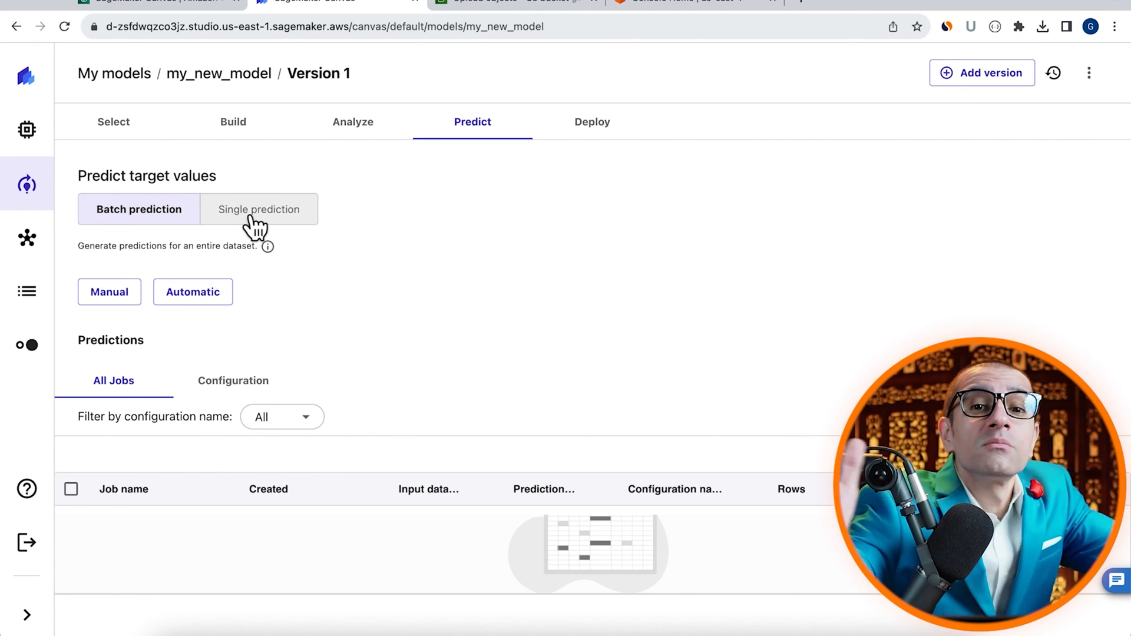
# Switch my_new_model's prediction view to Single prediction.
pyautogui.click(260, 209)
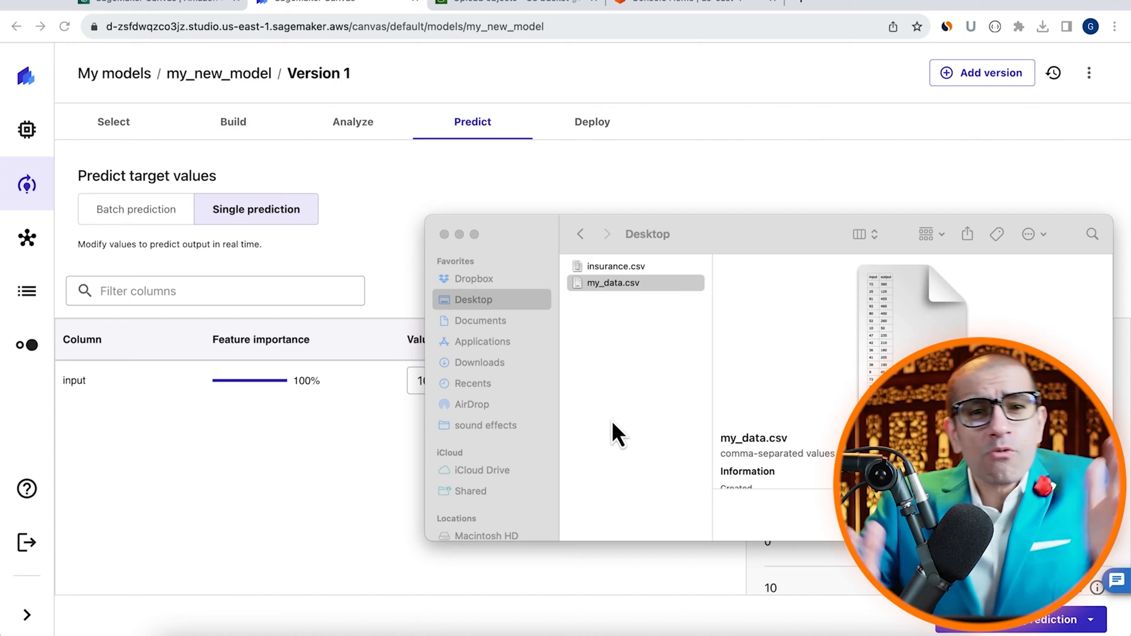
# Edit my_data.csv output values (e.g. 100) and upload my_data_2.csv to S3.
pyautogui.doubleClick(612, 282)
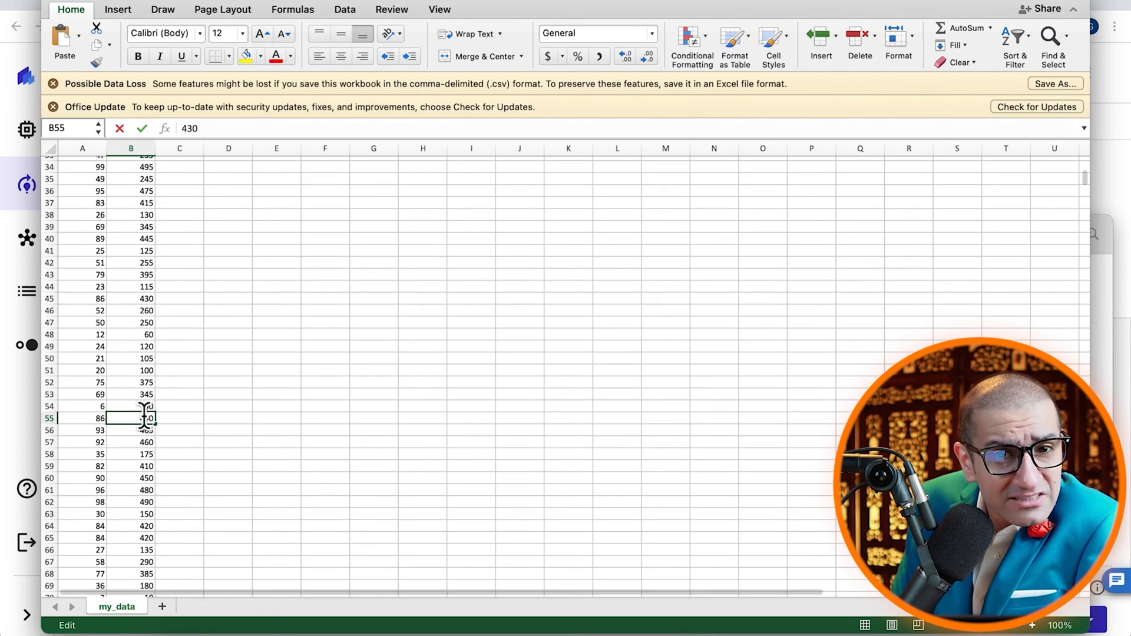
pyautogui.write('100')
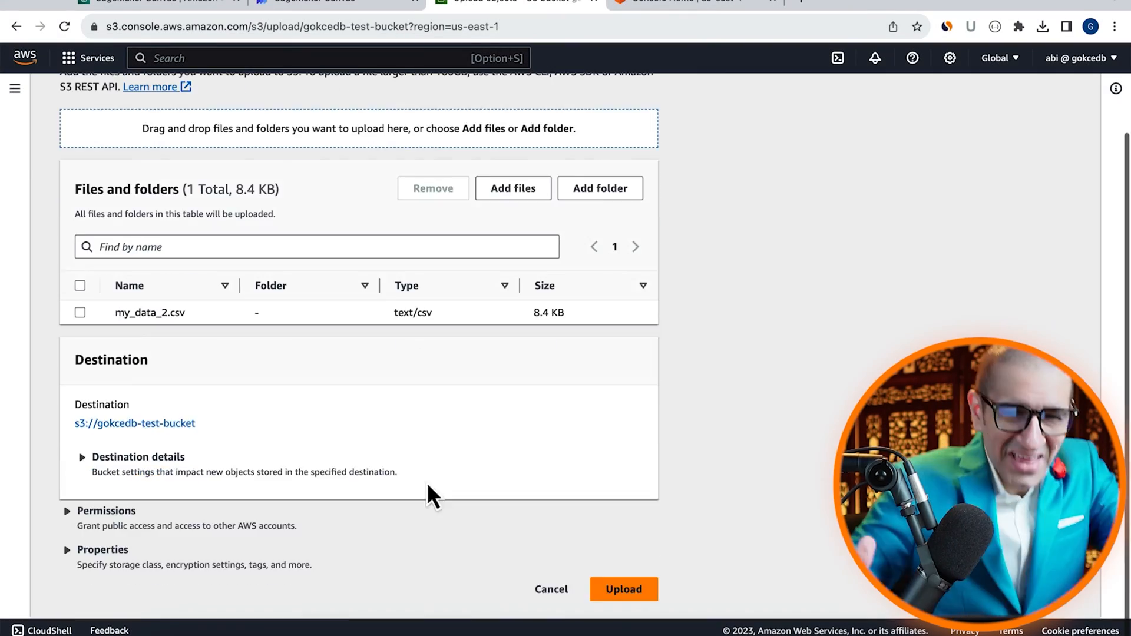
pyautogui.click(623, 589)
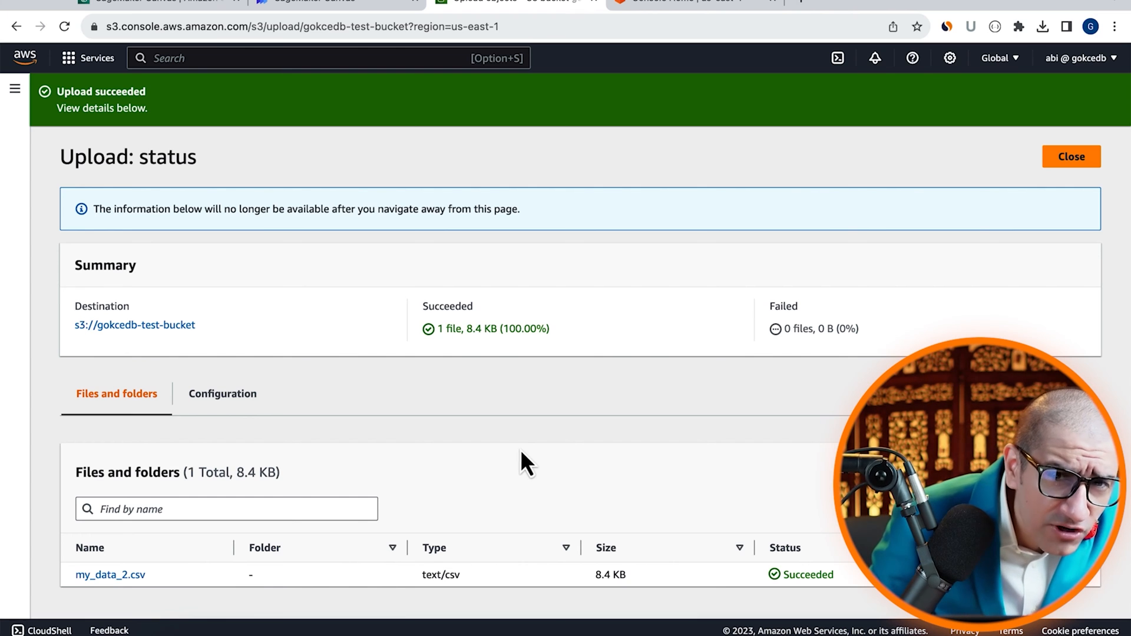
pyautogui.moveTo(361, 12)
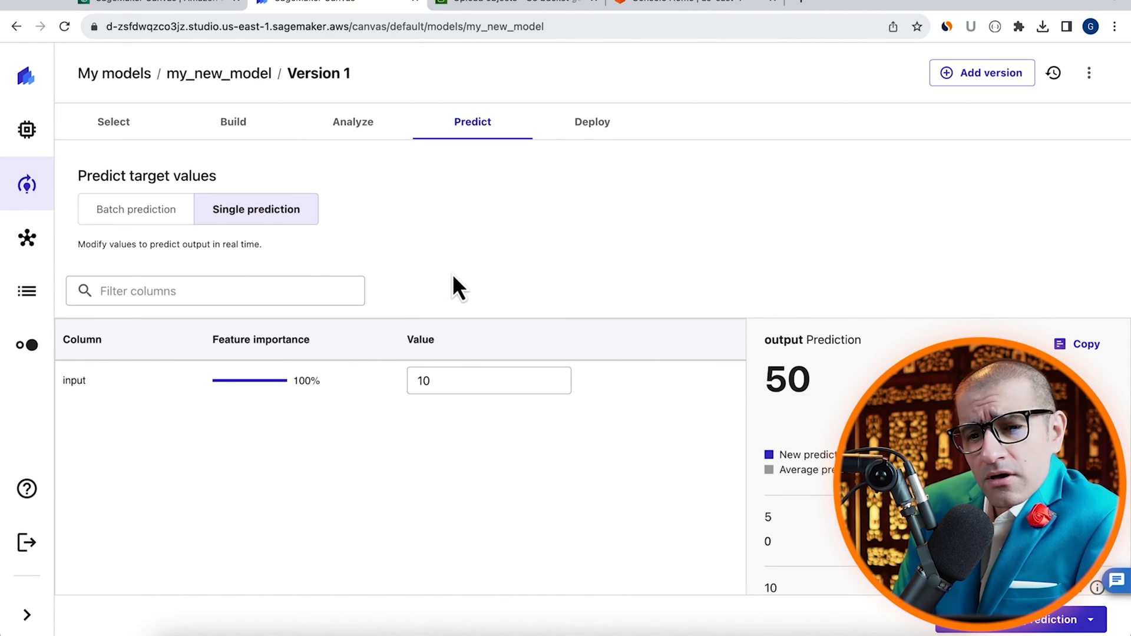
pyautogui.moveTo(988, 85)
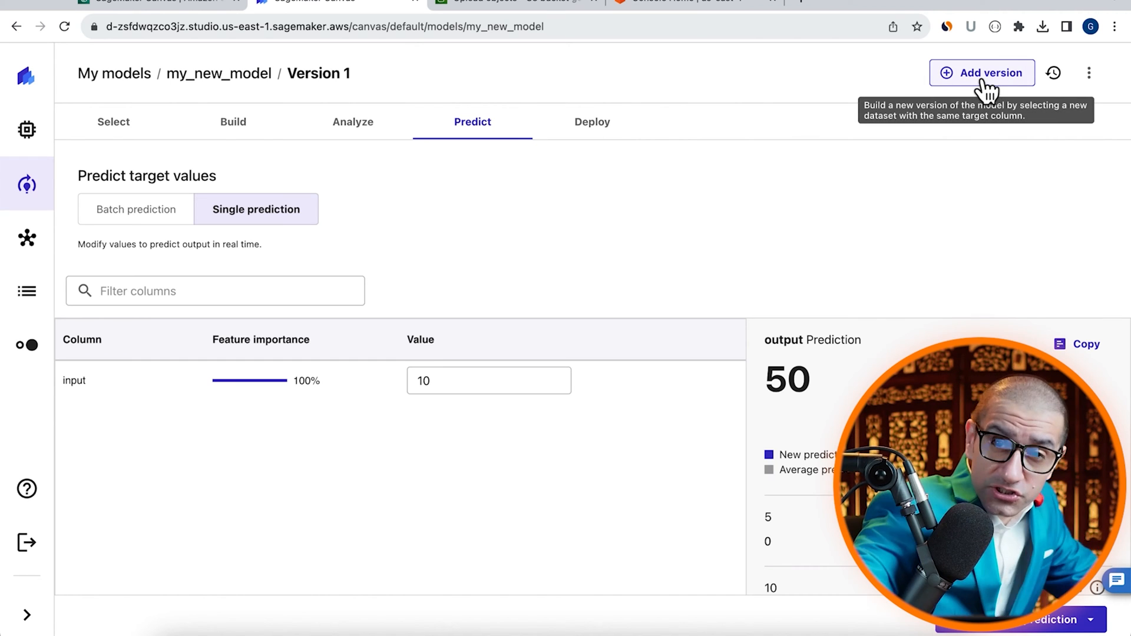
# Add Version 2 of my_new_model using a new my_data2 dataset from my_data_2.csv.
pyautogui.click(982, 72)
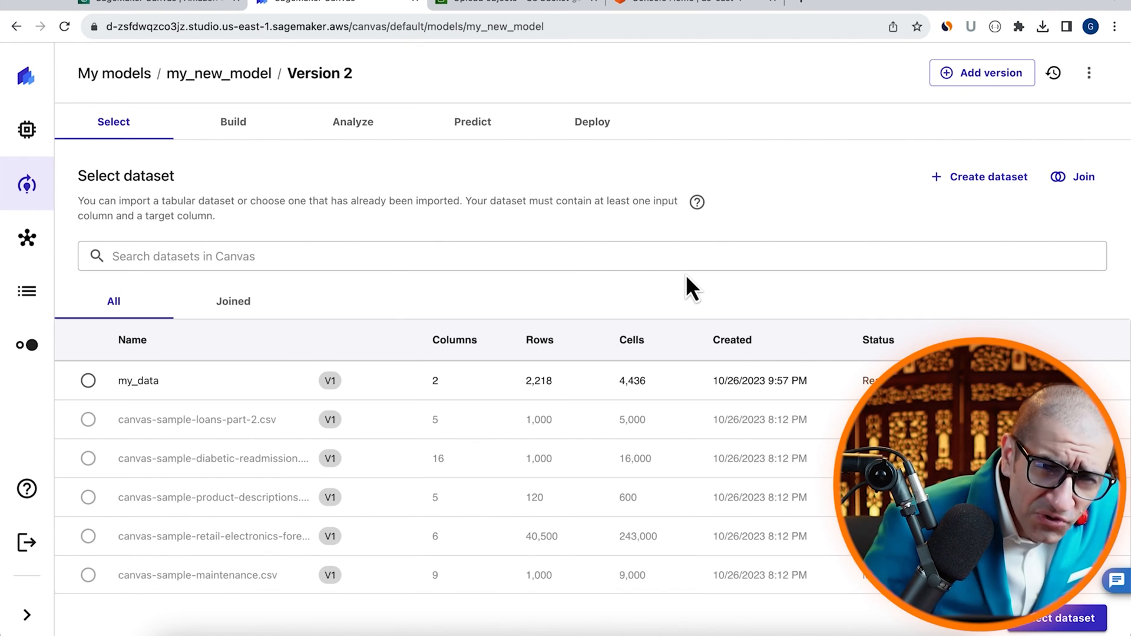
pyautogui.click(987, 177)
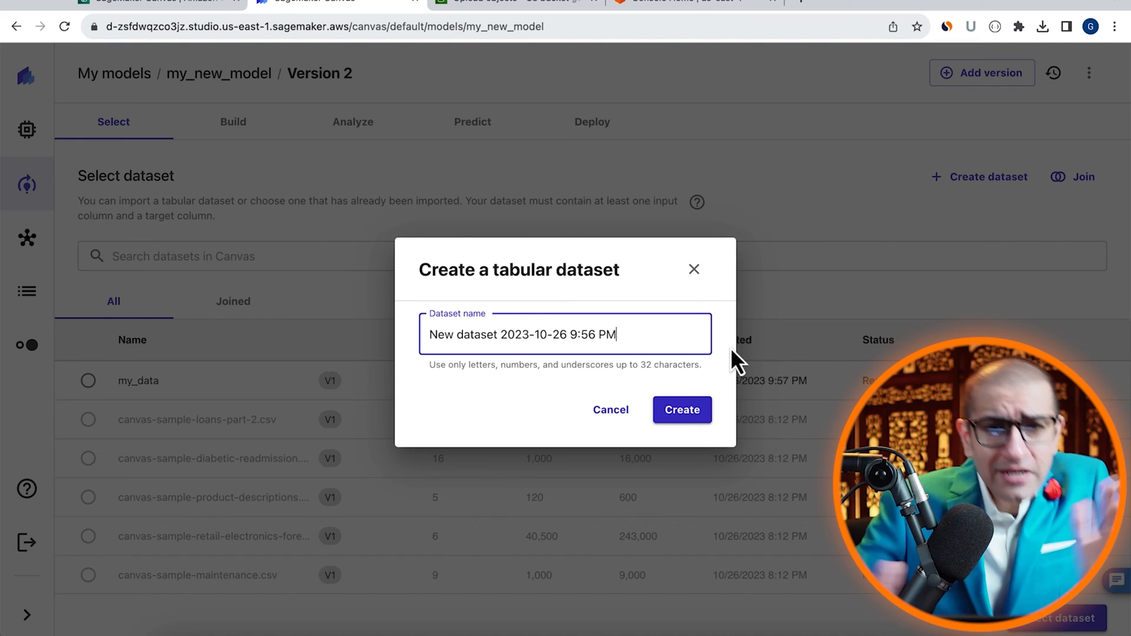
pyautogui.write('my_data')
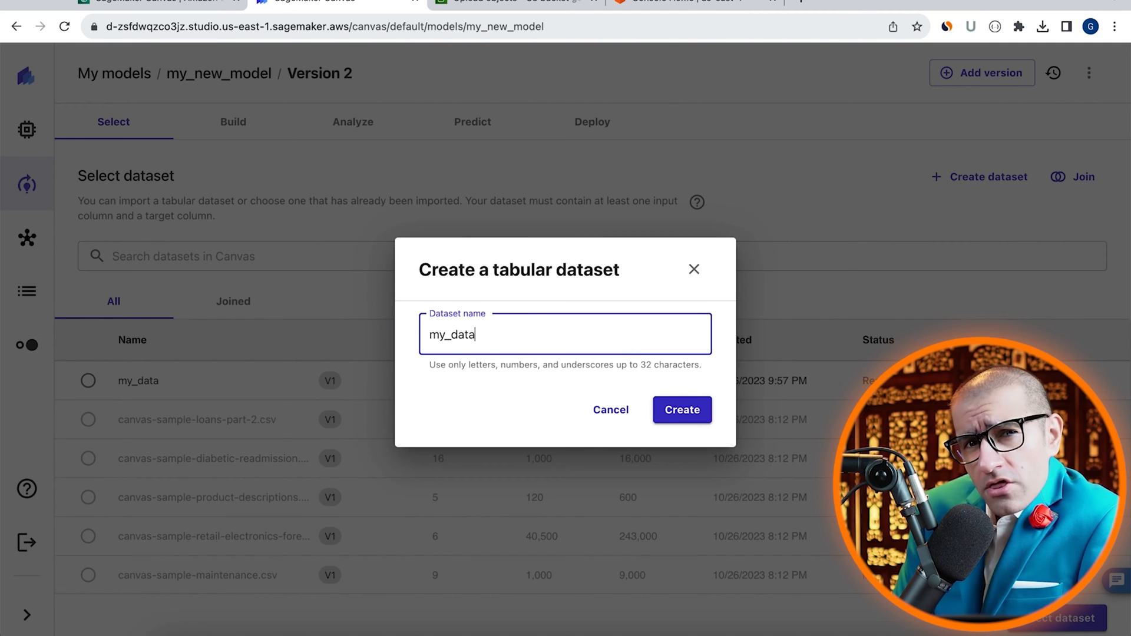
pyautogui.click(682, 410)
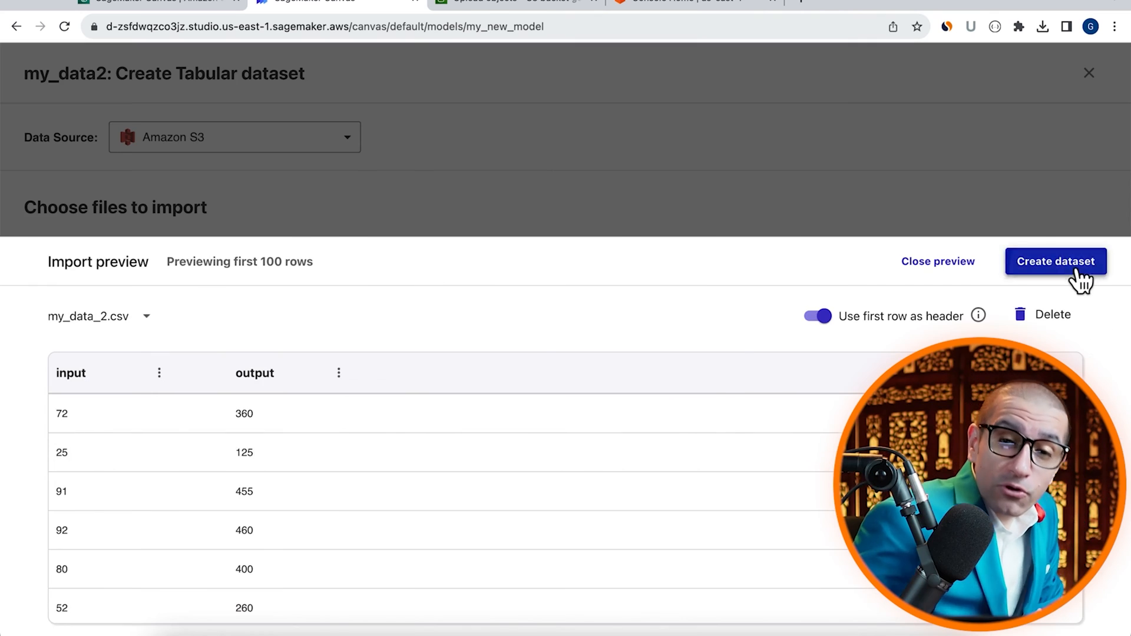
pyautogui.click(1056, 261)
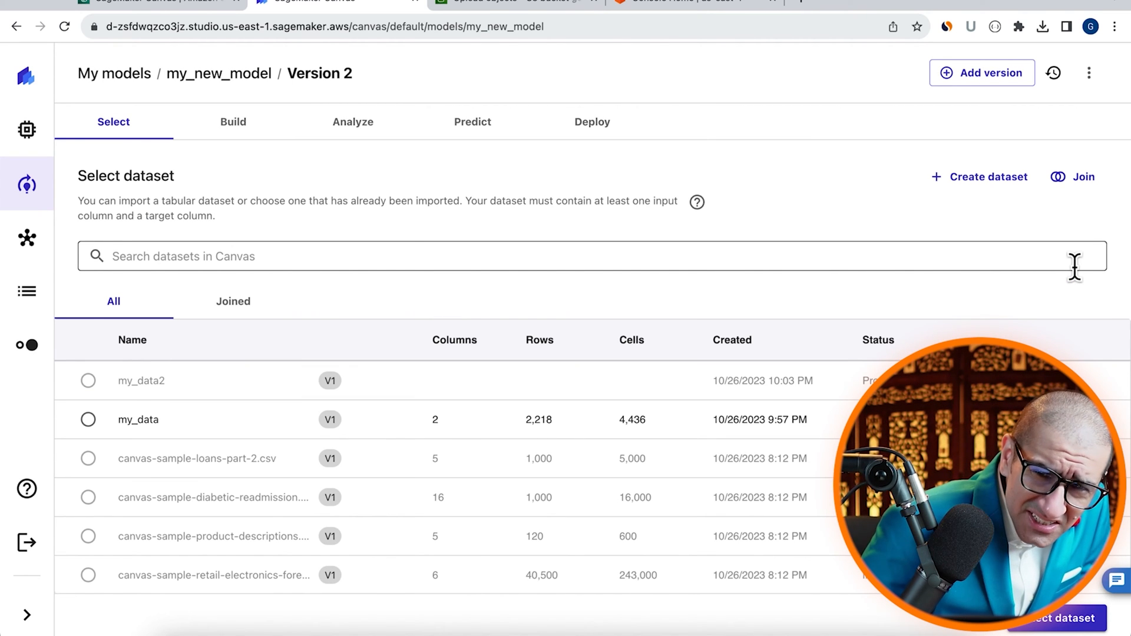
pyautogui.click(232, 122)
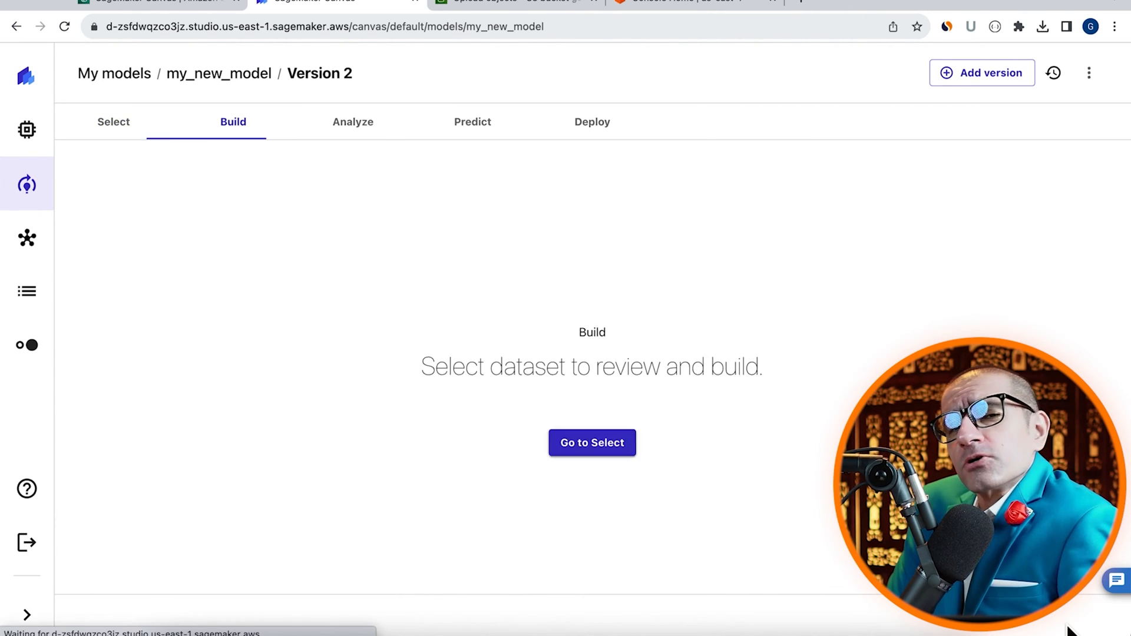
pyautogui.click(592, 442)
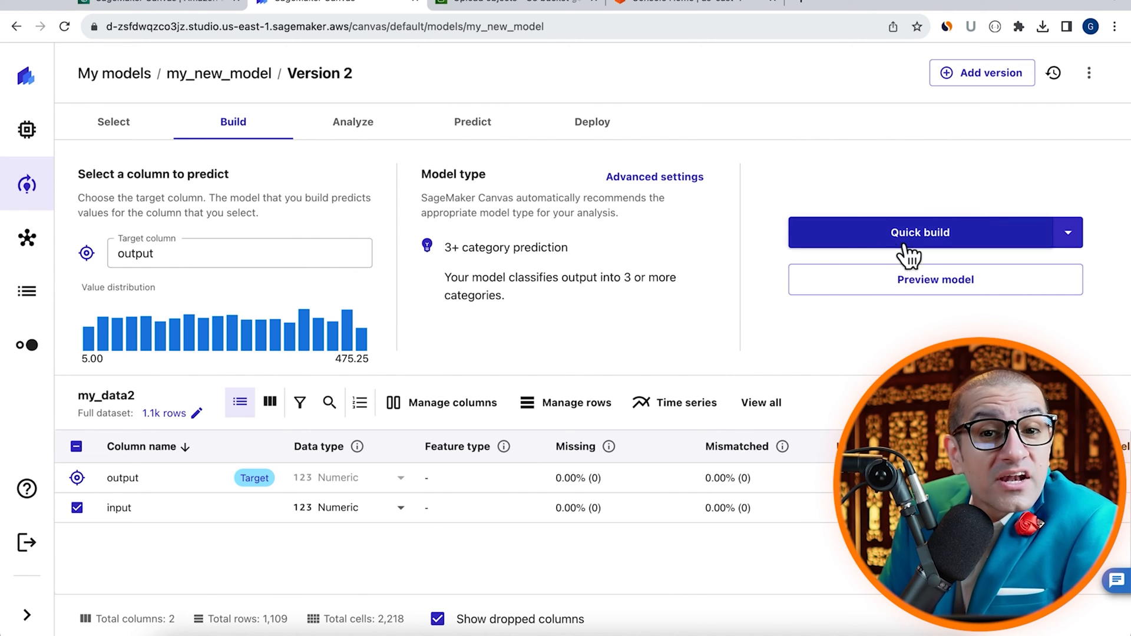
pyautogui.click(920, 233)
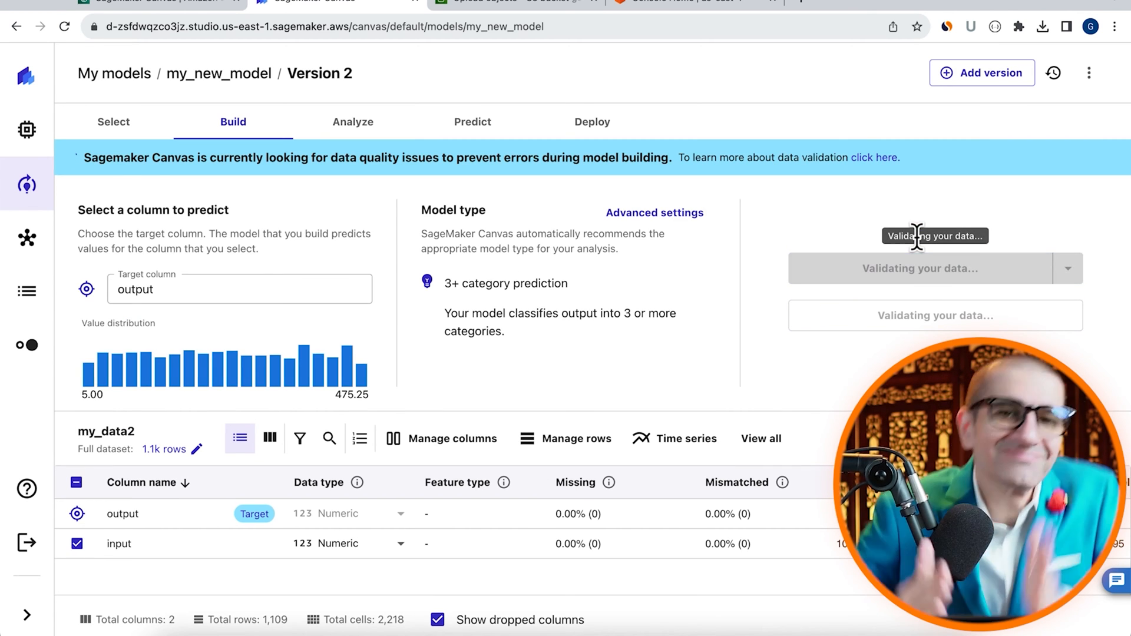
pyautogui.click(352, 122)
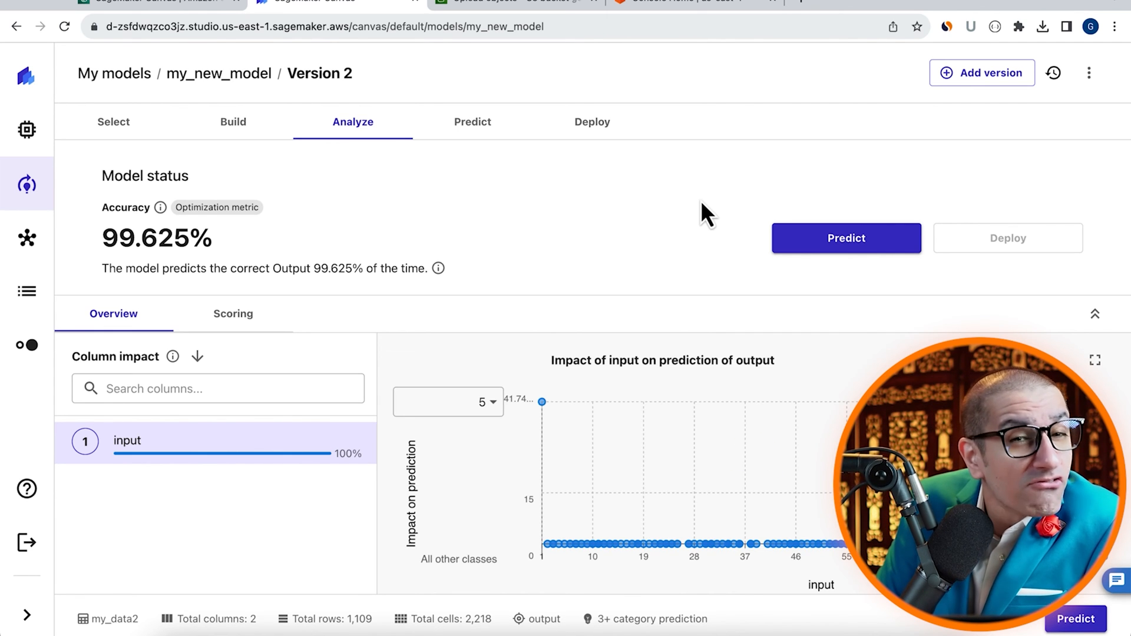
pyautogui.moveTo(341, 297)
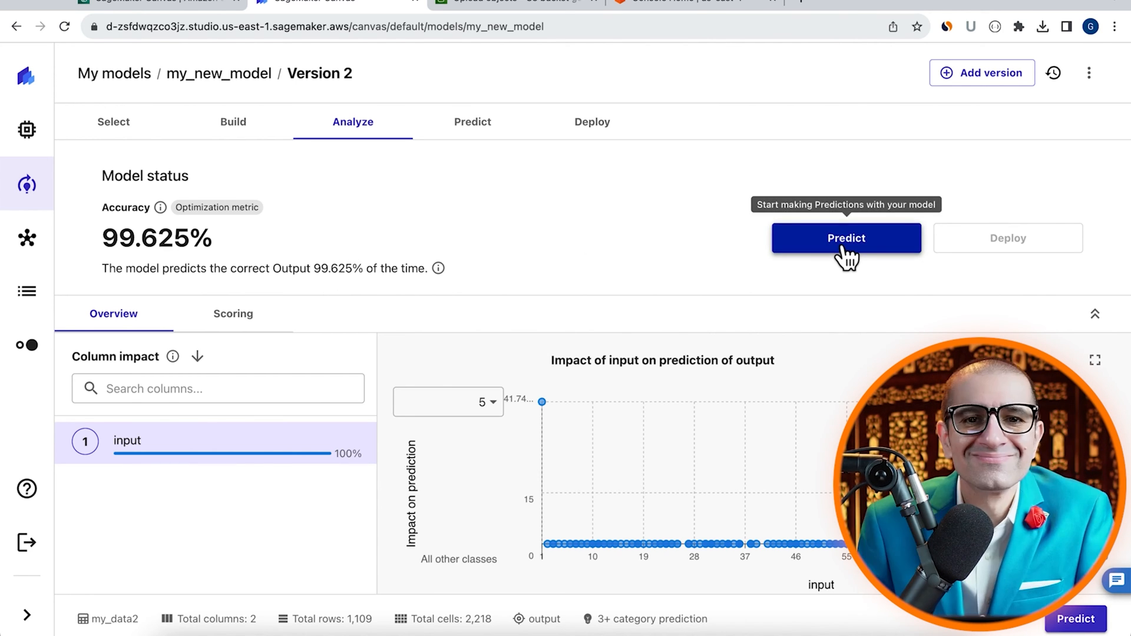
# Run a single prediction on Version 2 with input 10, returning an output of 50.
pyautogui.click(846, 238)
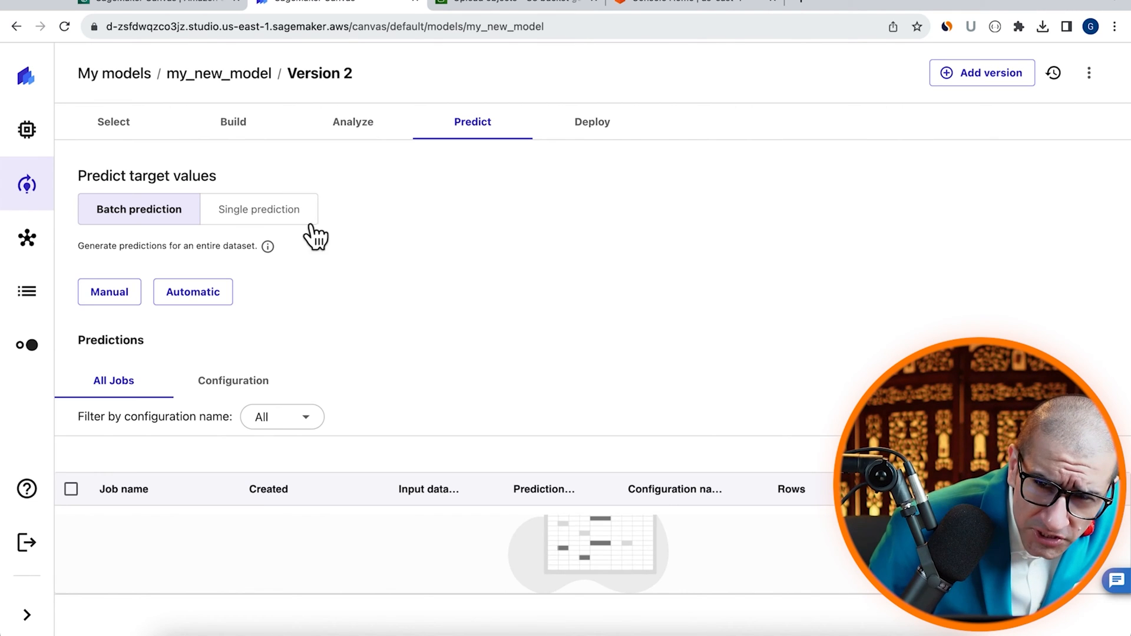
pyautogui.click(259, 209)
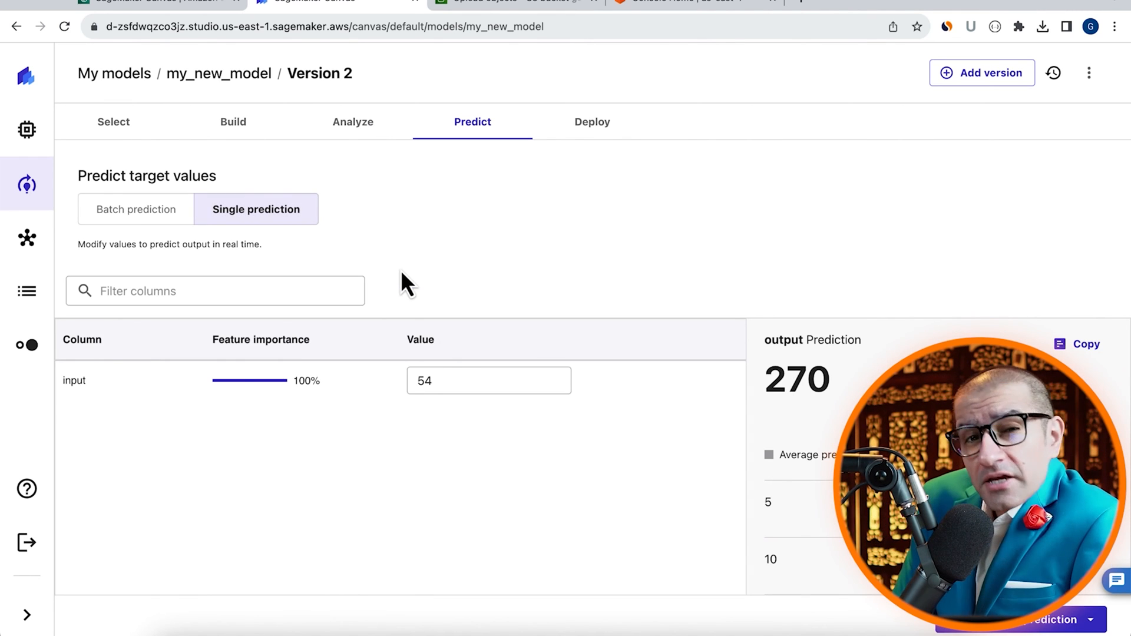
pyautogui.write('10')
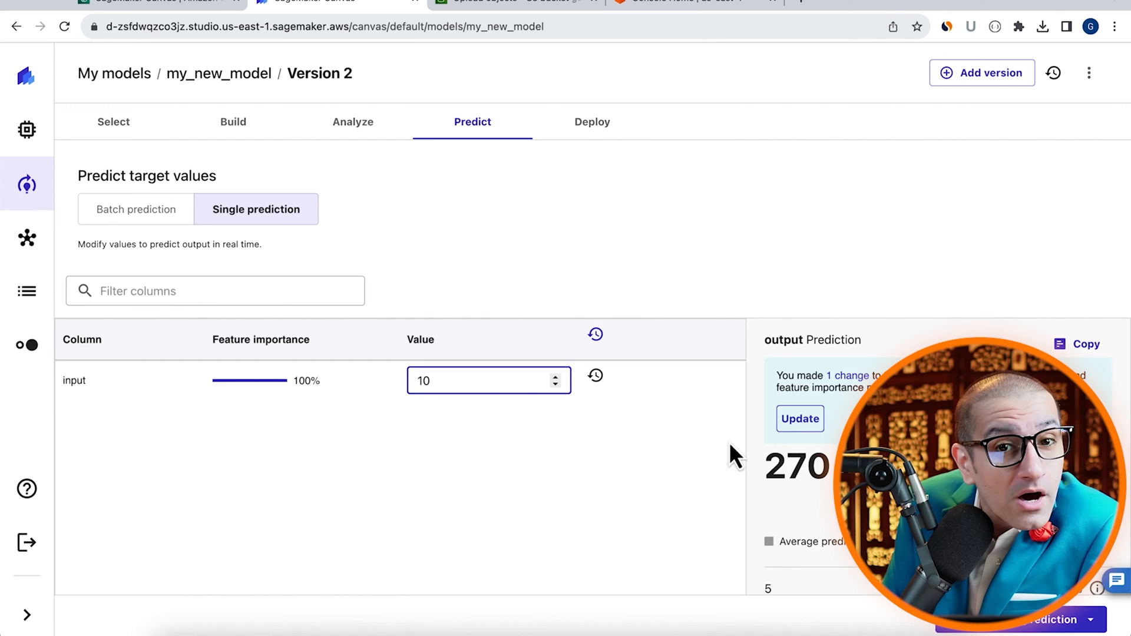
pyautogui.click(800, 418)
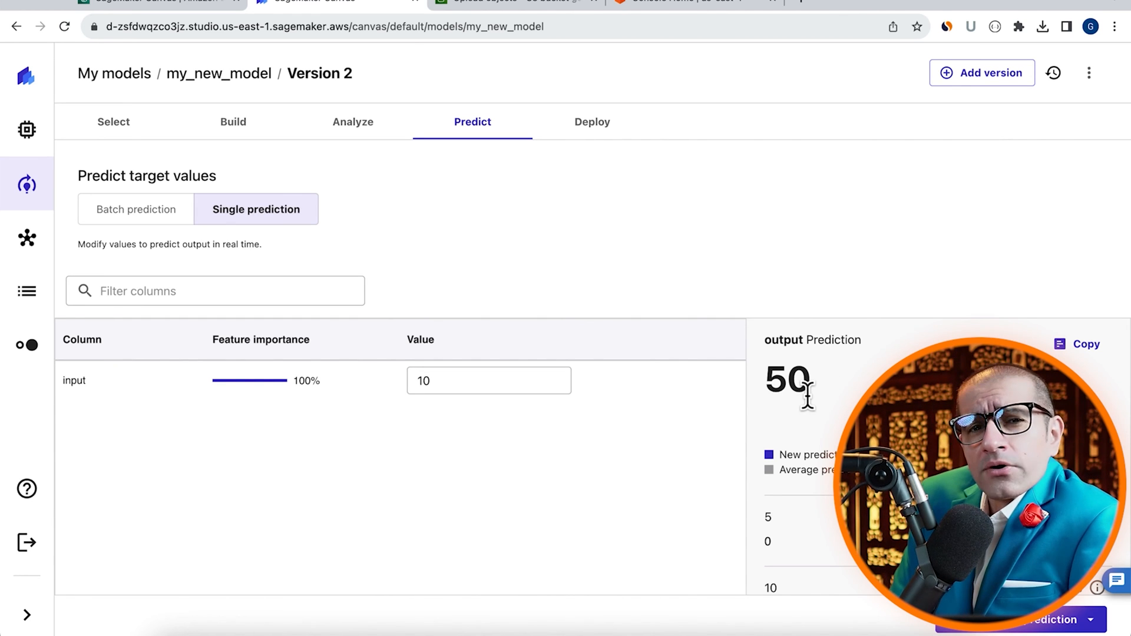
pyautogui.moveTo(25, 130)
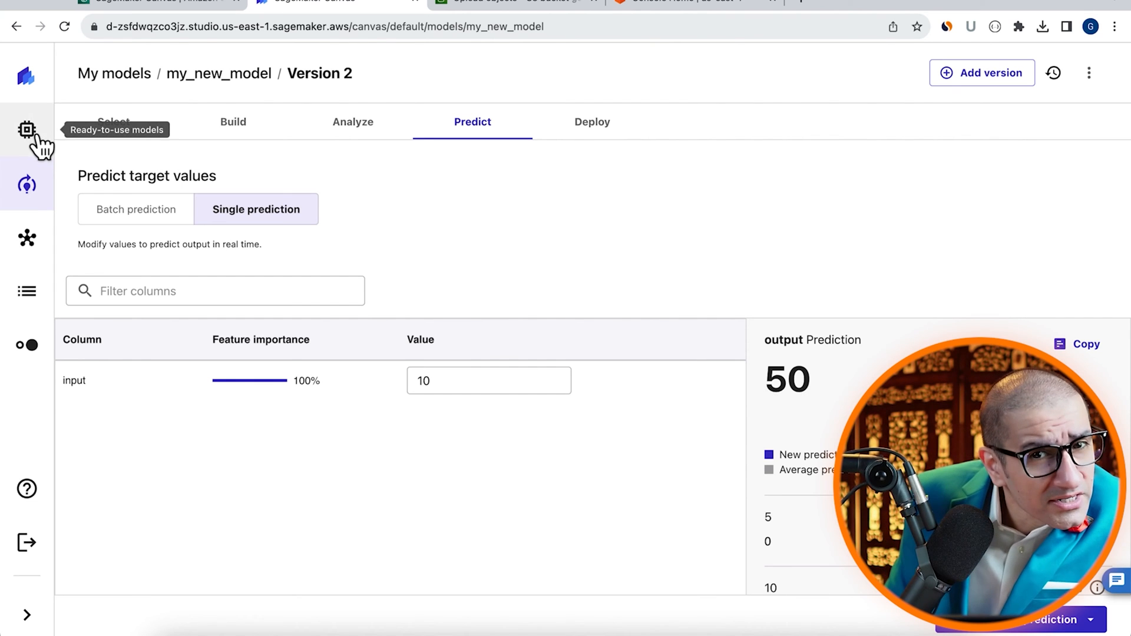
# From My models, start a new Predictive analysis model and begin naming it 'insur'.
pyautogui.click(26, 185)
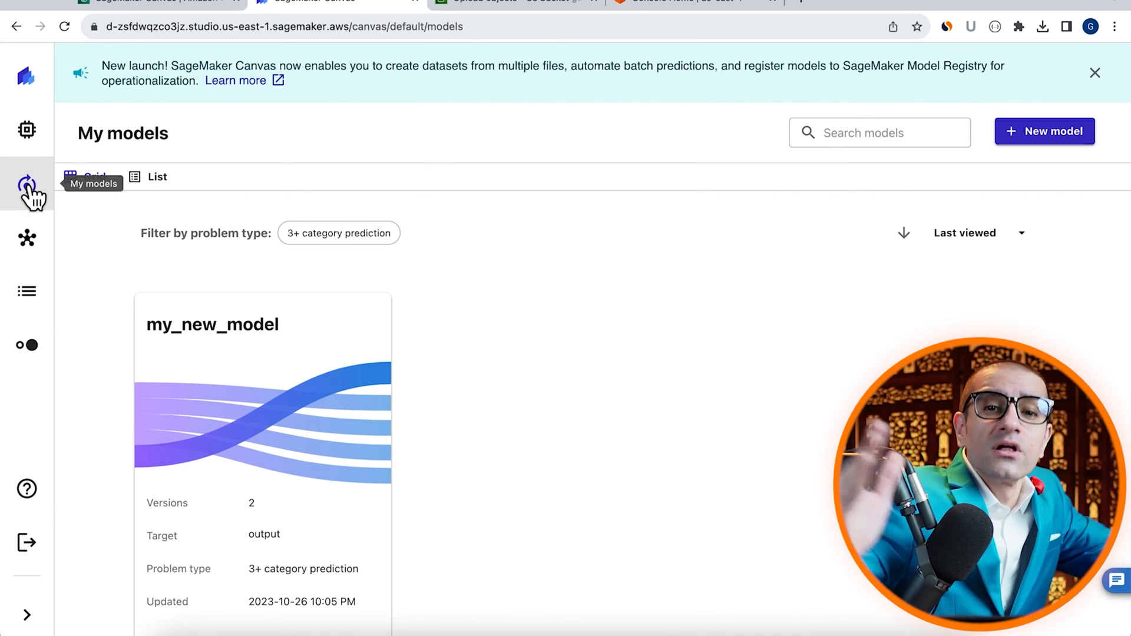
pyautogui.click(1044, 131)
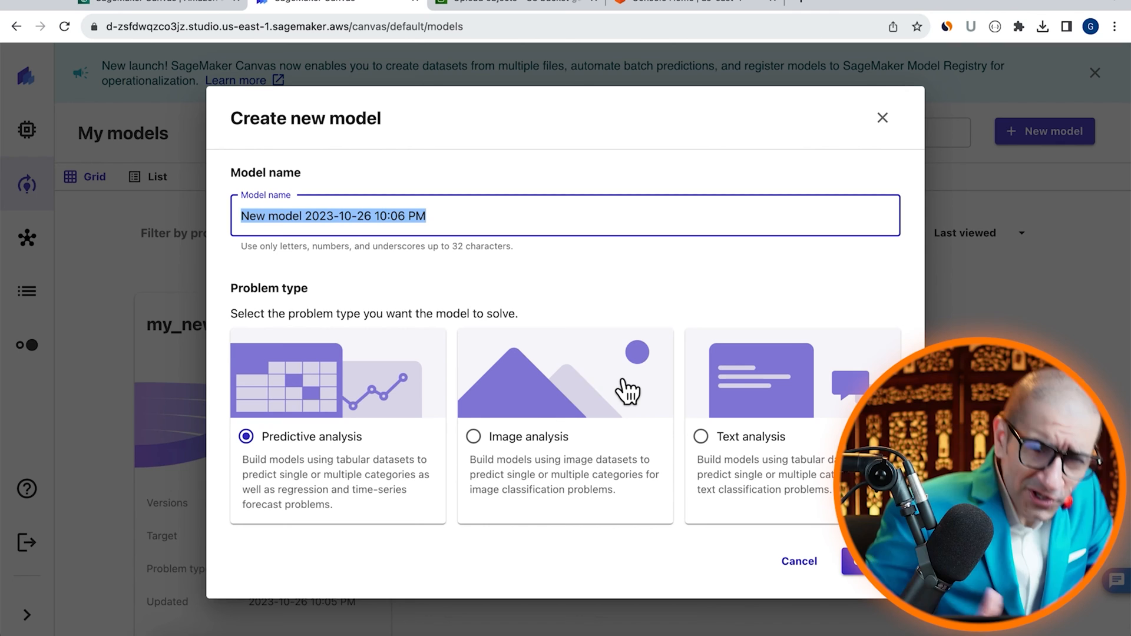
pyautogui.write('insur')
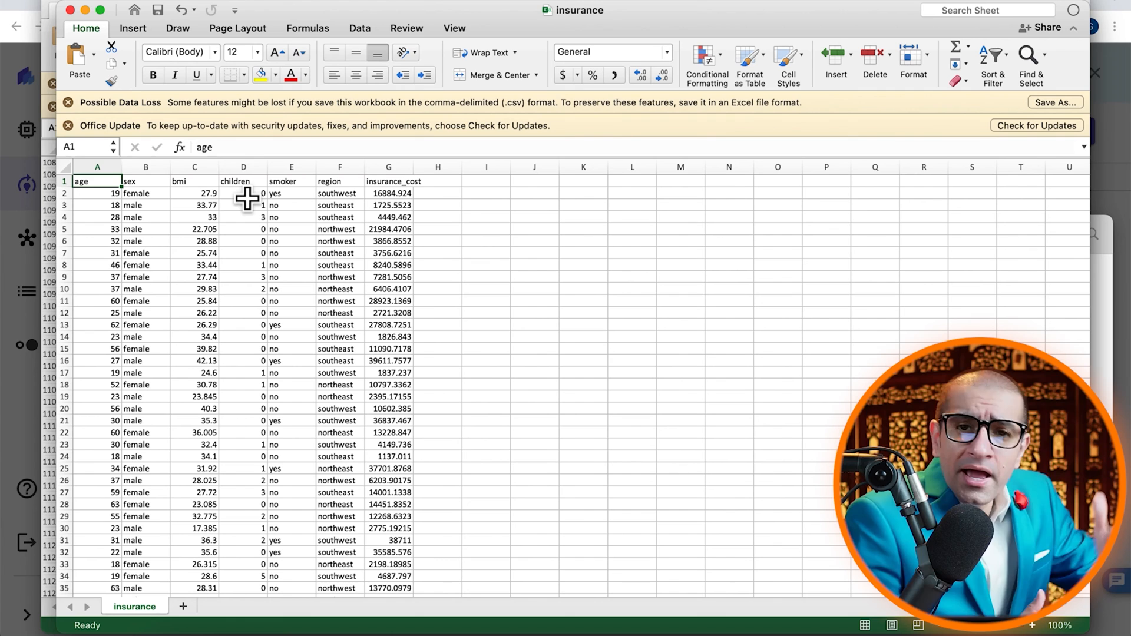
pyautogui.click(291, 193)
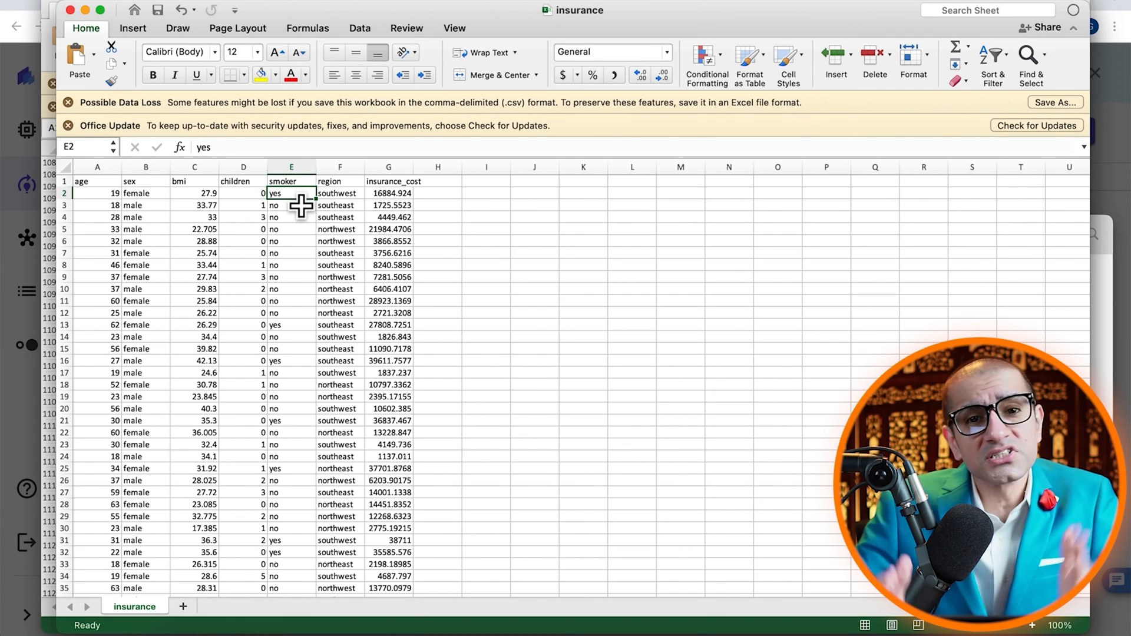
pyautogui.click(336, 193)
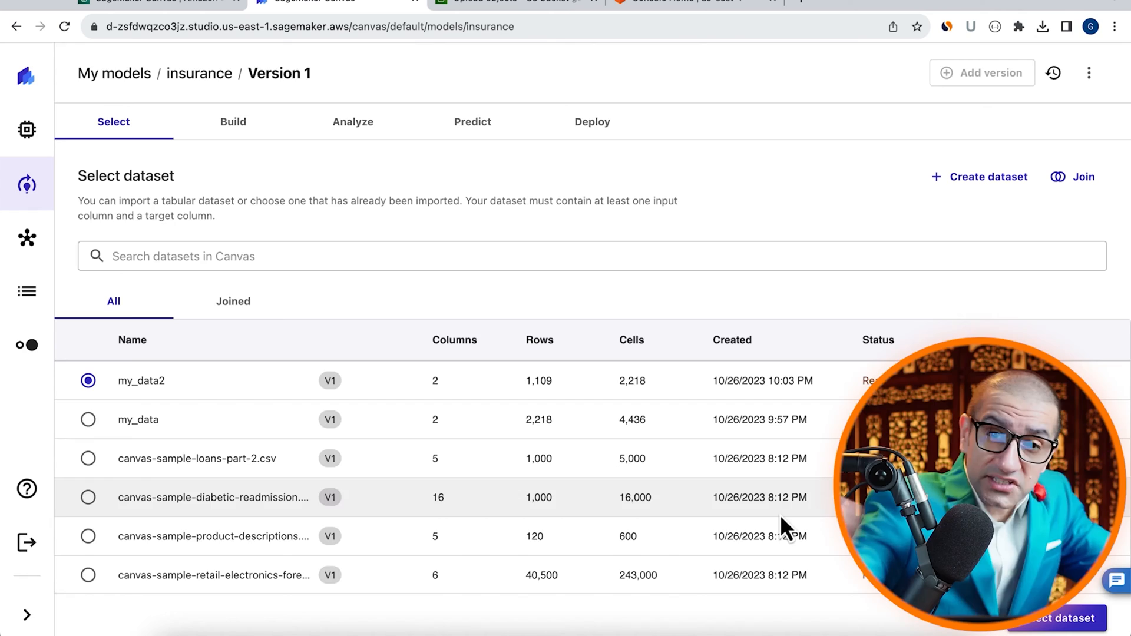
# Use the insurance dataset, target insurance_cost, and start a Quick build.
pyautogui.click(988, 176)
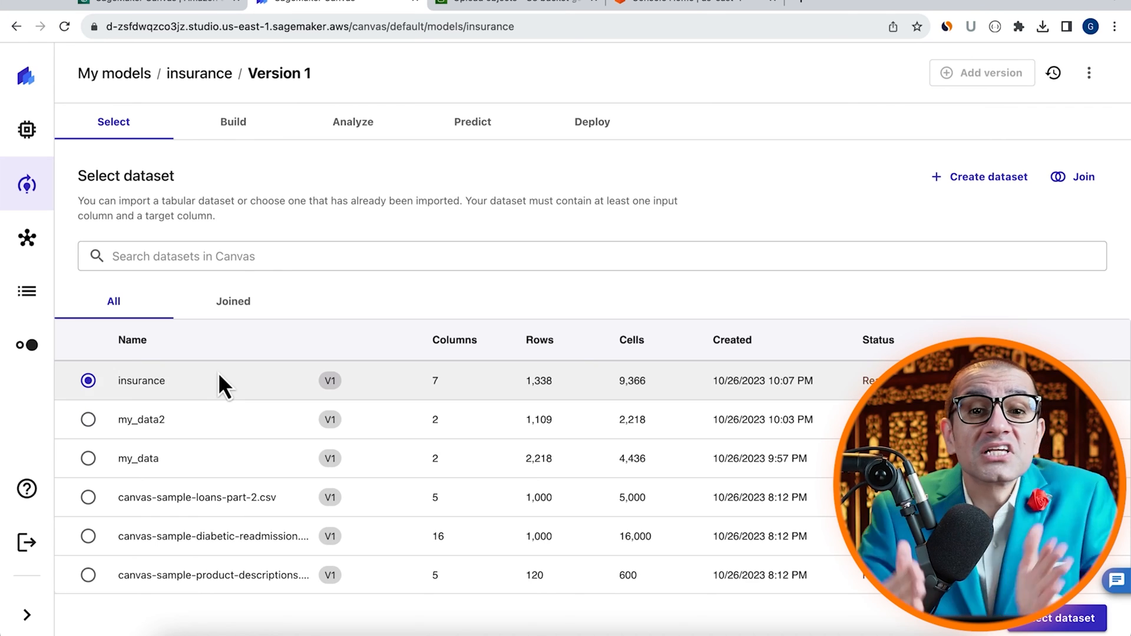
pyautogui.click(233, 122)
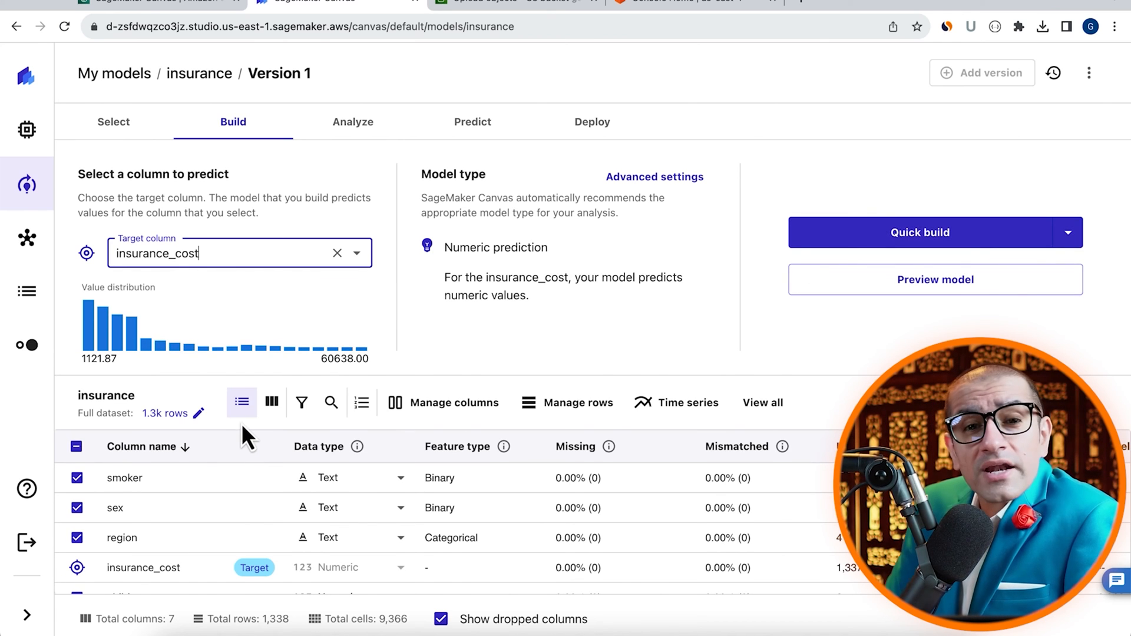
pyautogui.click(920, 232)
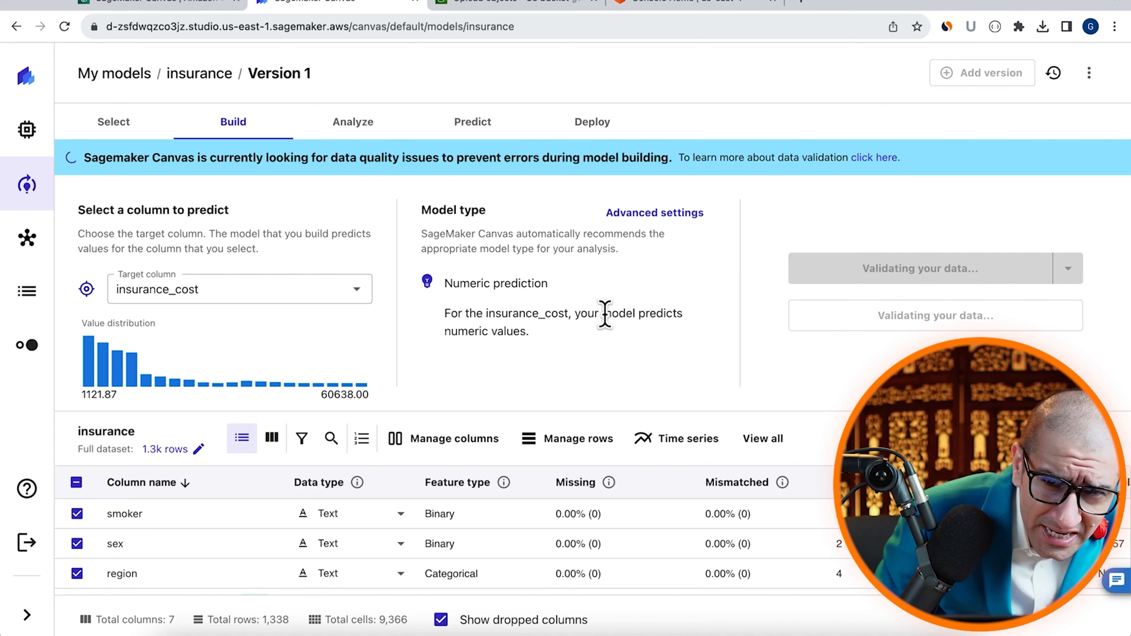
pyautogui.click(353, 122)
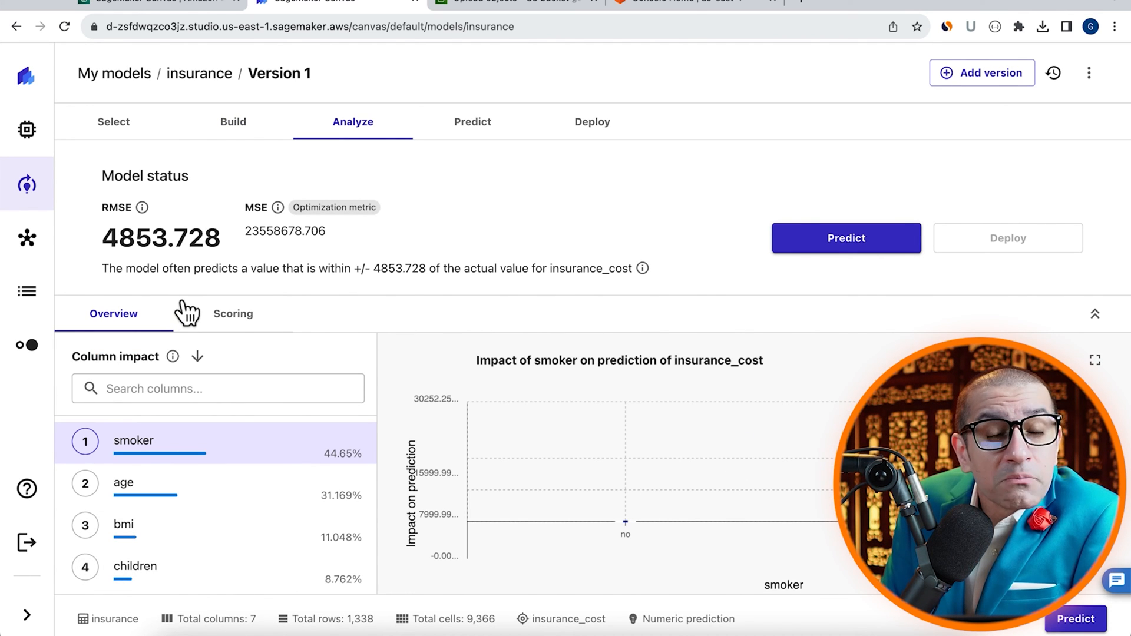
pyautogui.moveTo(343, 305)
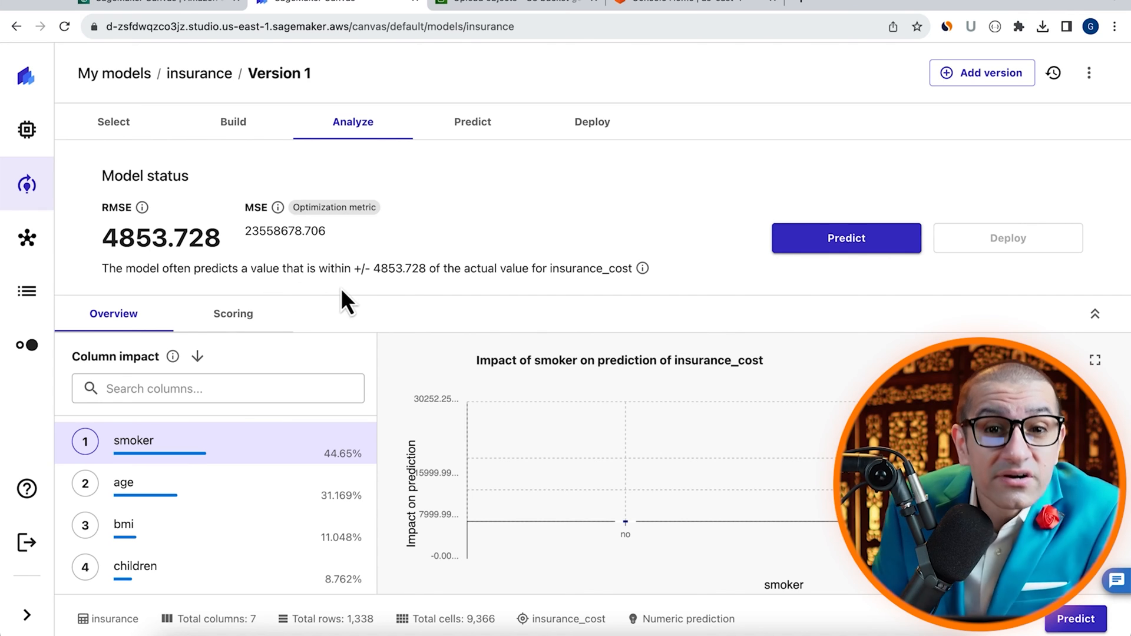
pyautogui.moveTo(412, 307)
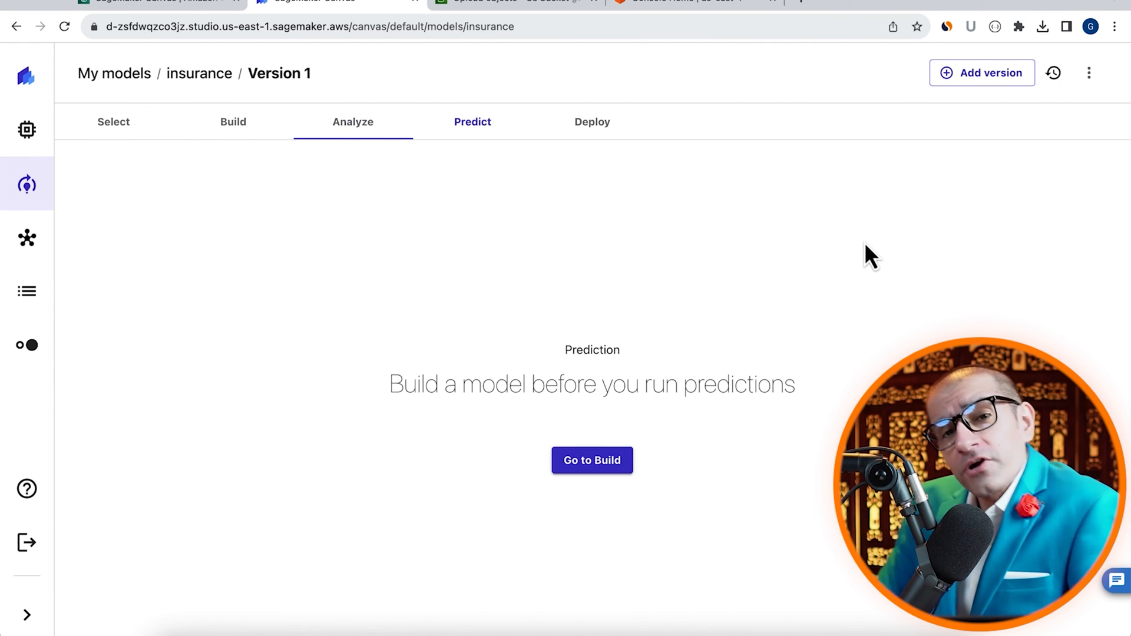
# Predict 44086.93 for a 50-year-old male smoker, BMI 35, northeast, then log out.
pyautogui.click(472, 122)
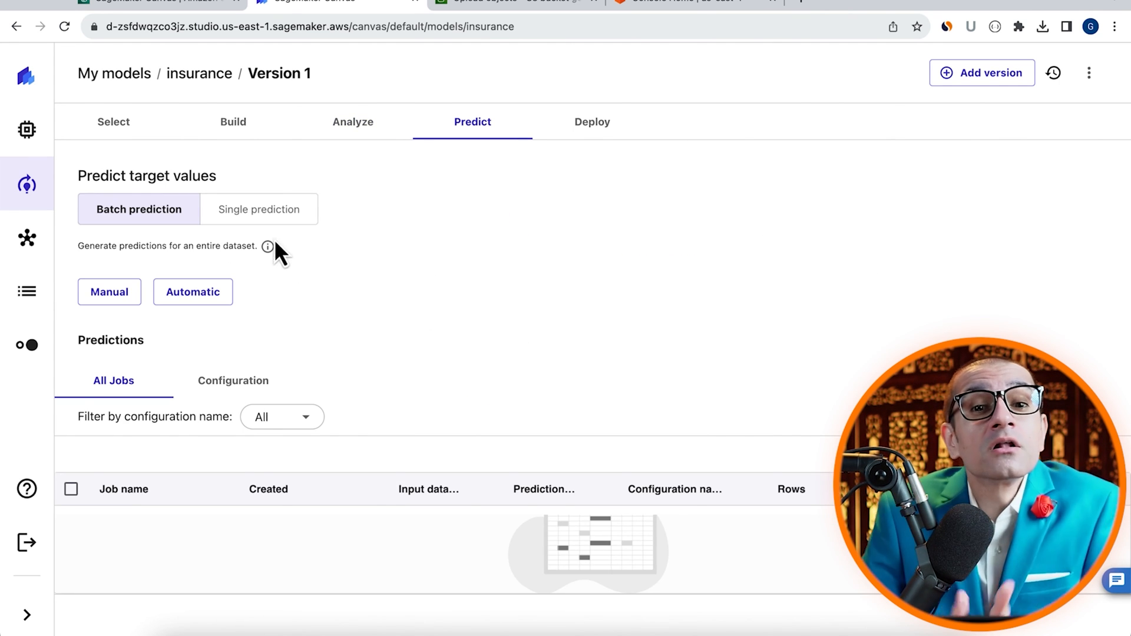
pyautogui.click(259, 209)
pyautogui.write('yes')
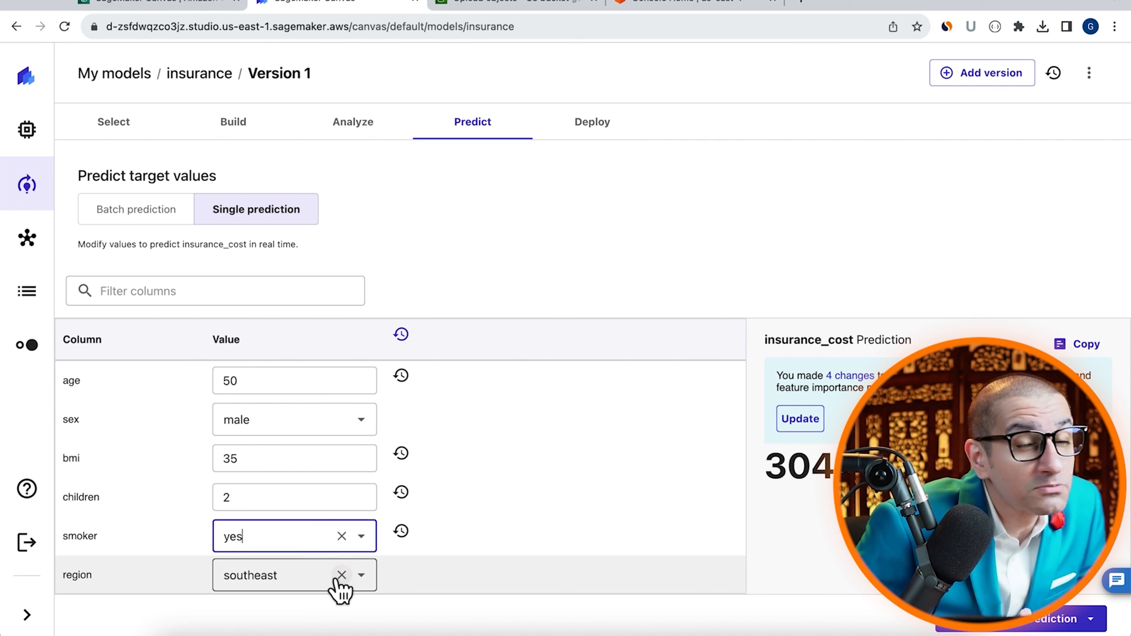
pyautogui.click(367, 575)
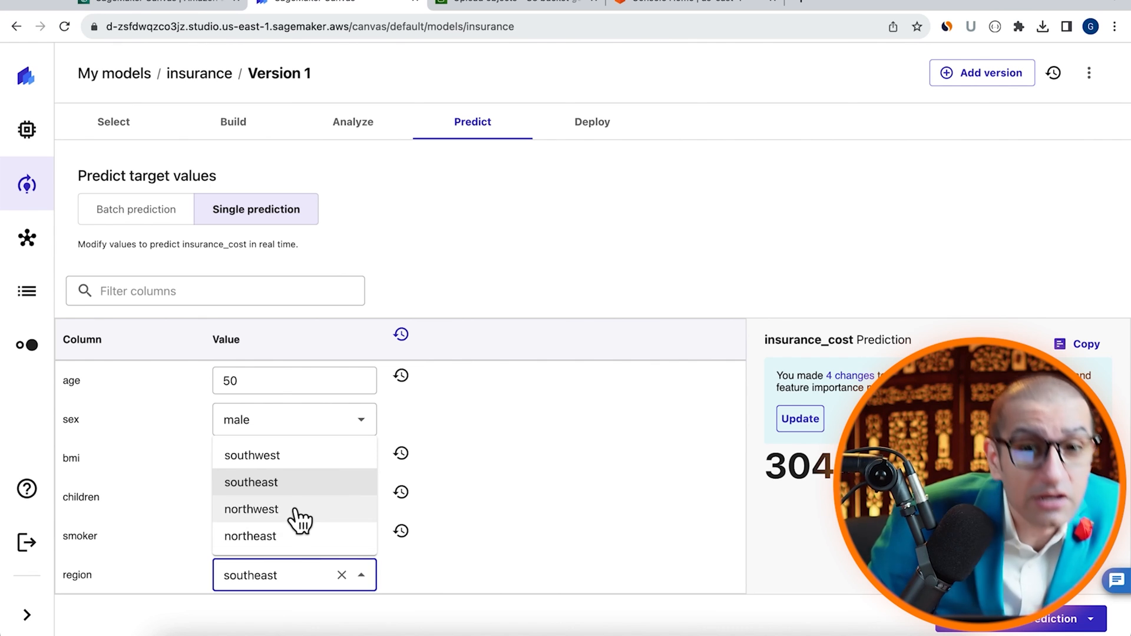
pyautogui.click(248, 536)
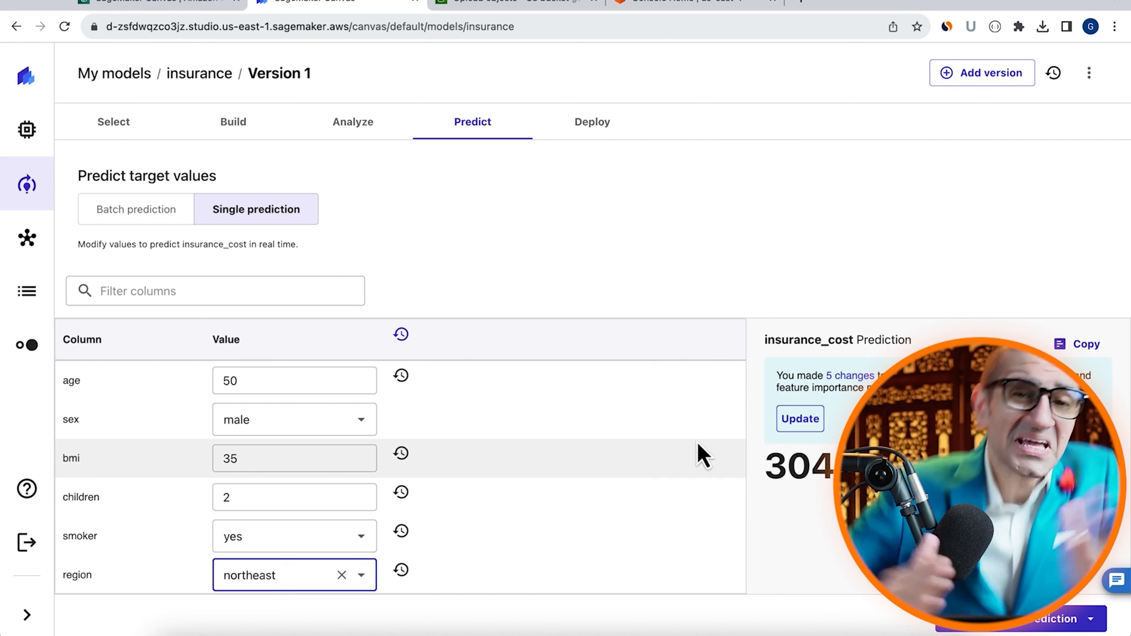
pyautogui.click(800, 419)
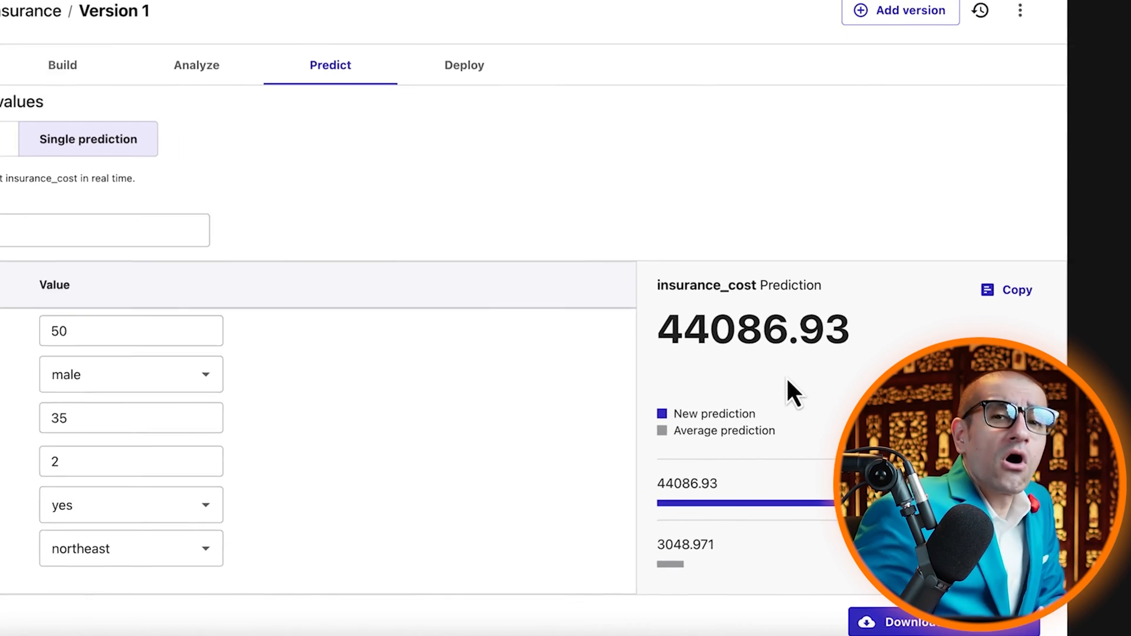
pyautogui.click(22, 557)
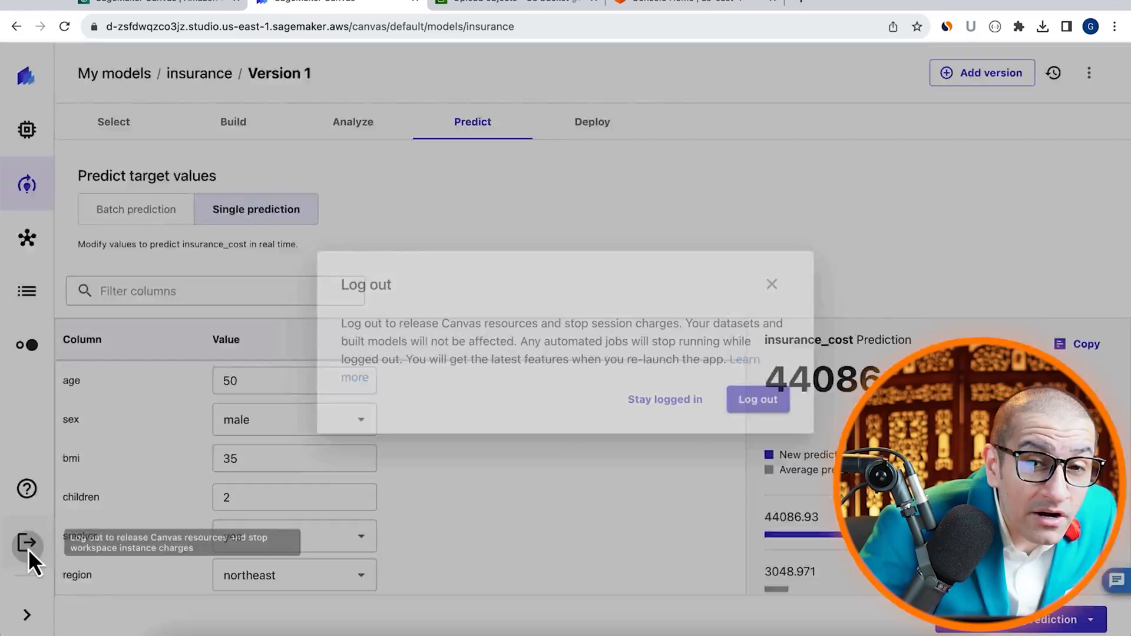